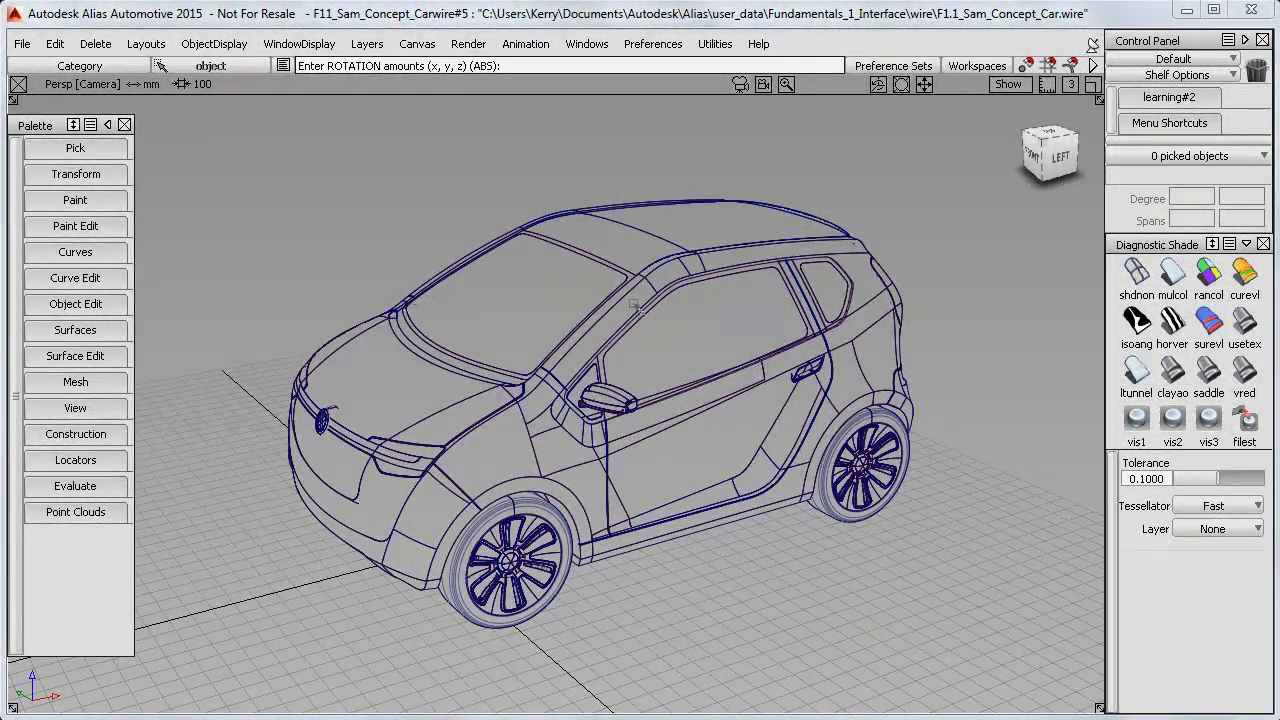
Open the Object Lister to list the car's Wheels, Glass, Bodywork and Trim layers
click(586, 43)
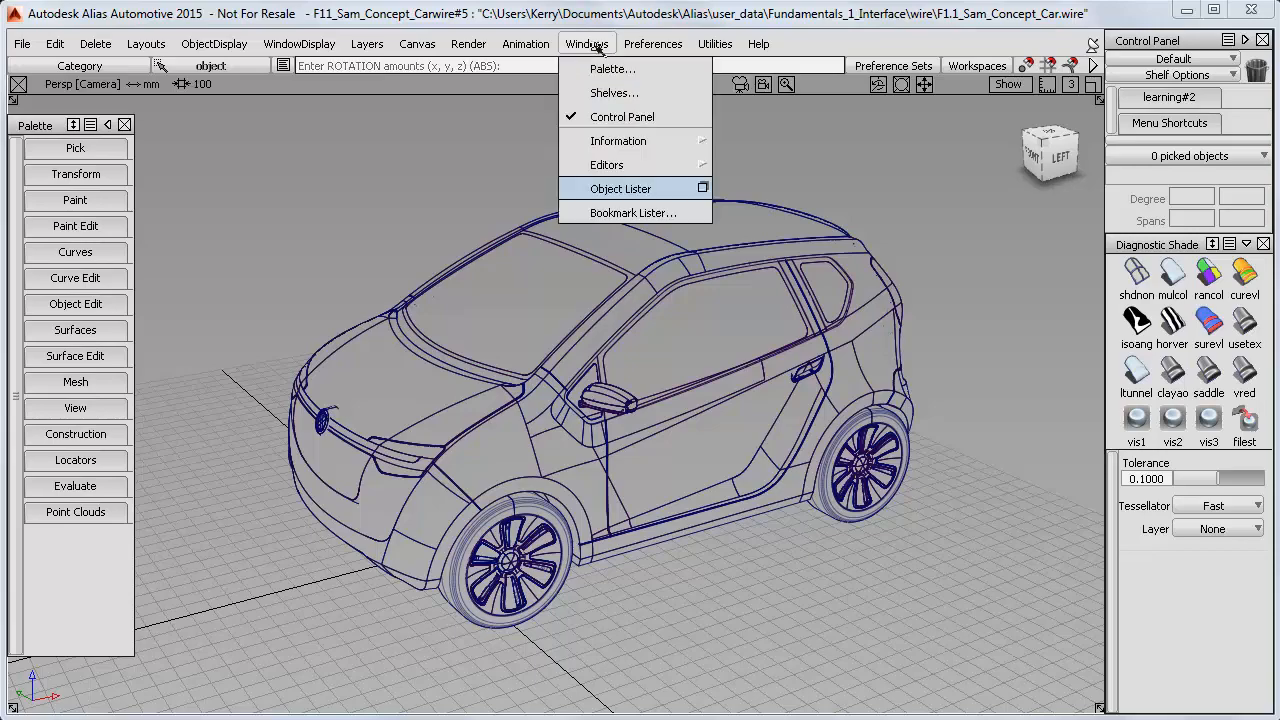
click(620, 188)
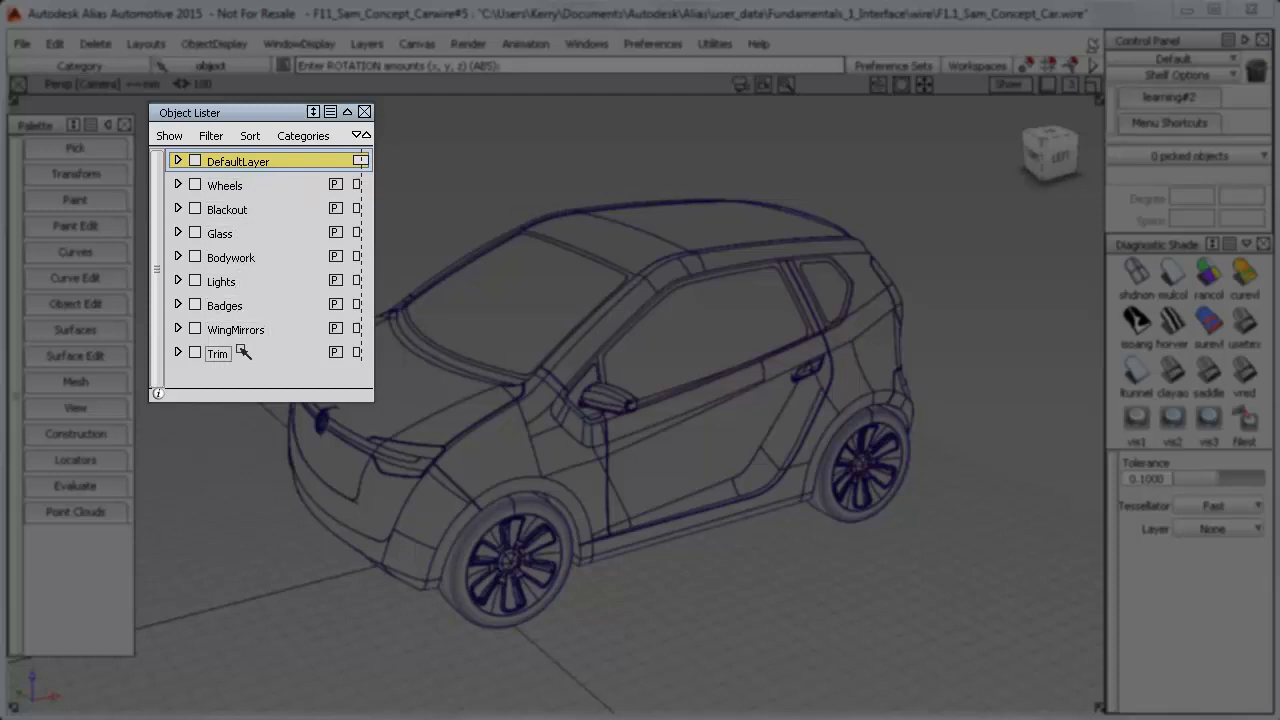
Toggle layer visibility so every layer shows except WingMirrors and Trim
click(194, 185)
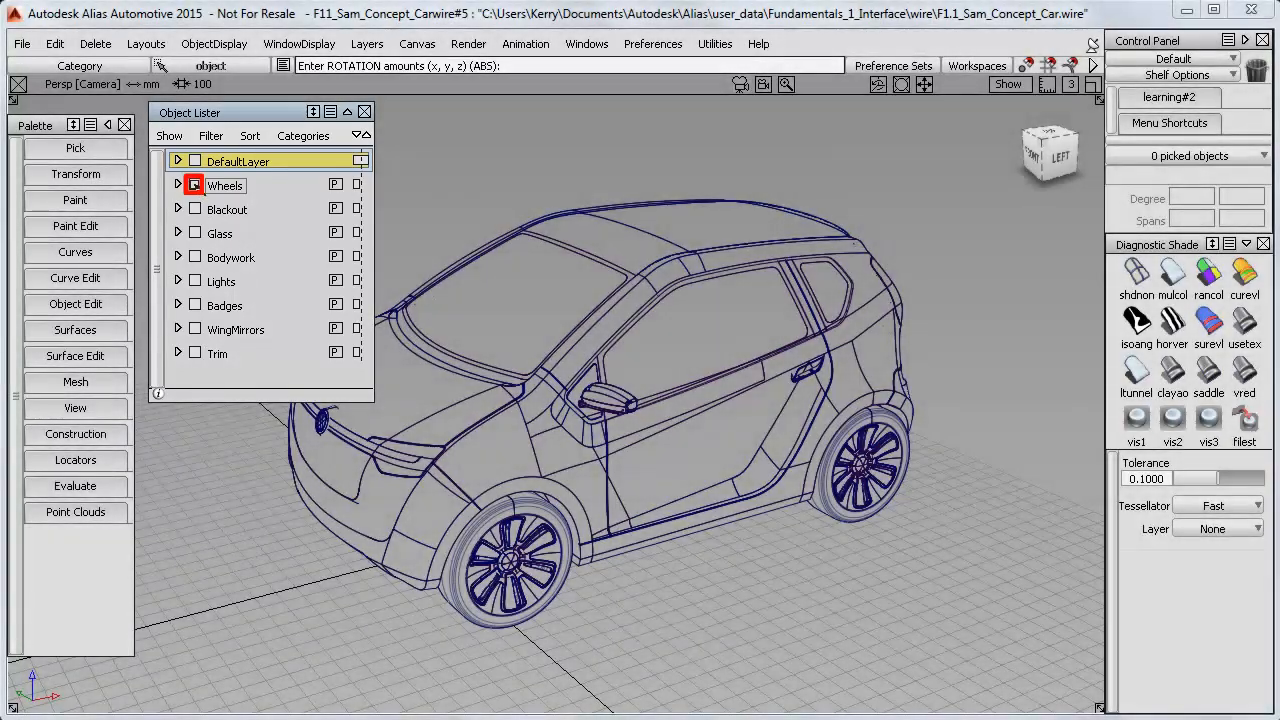
click(194, 185)
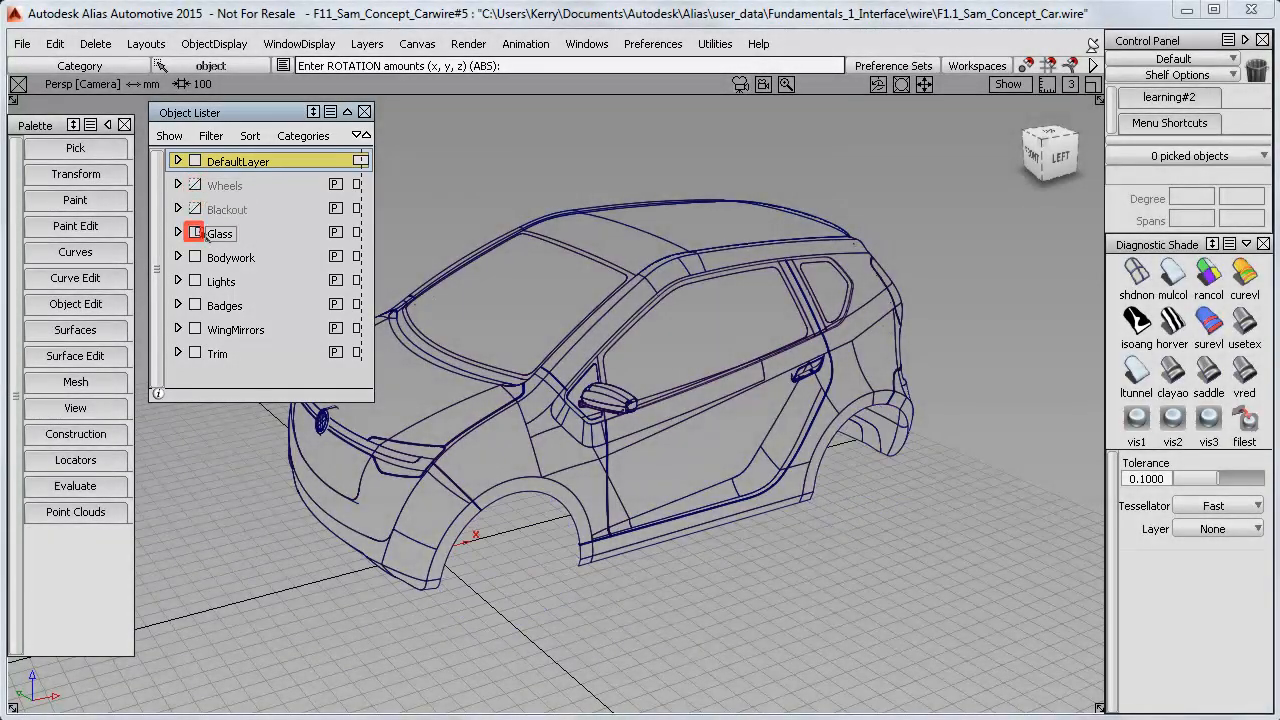
click(196, 233)
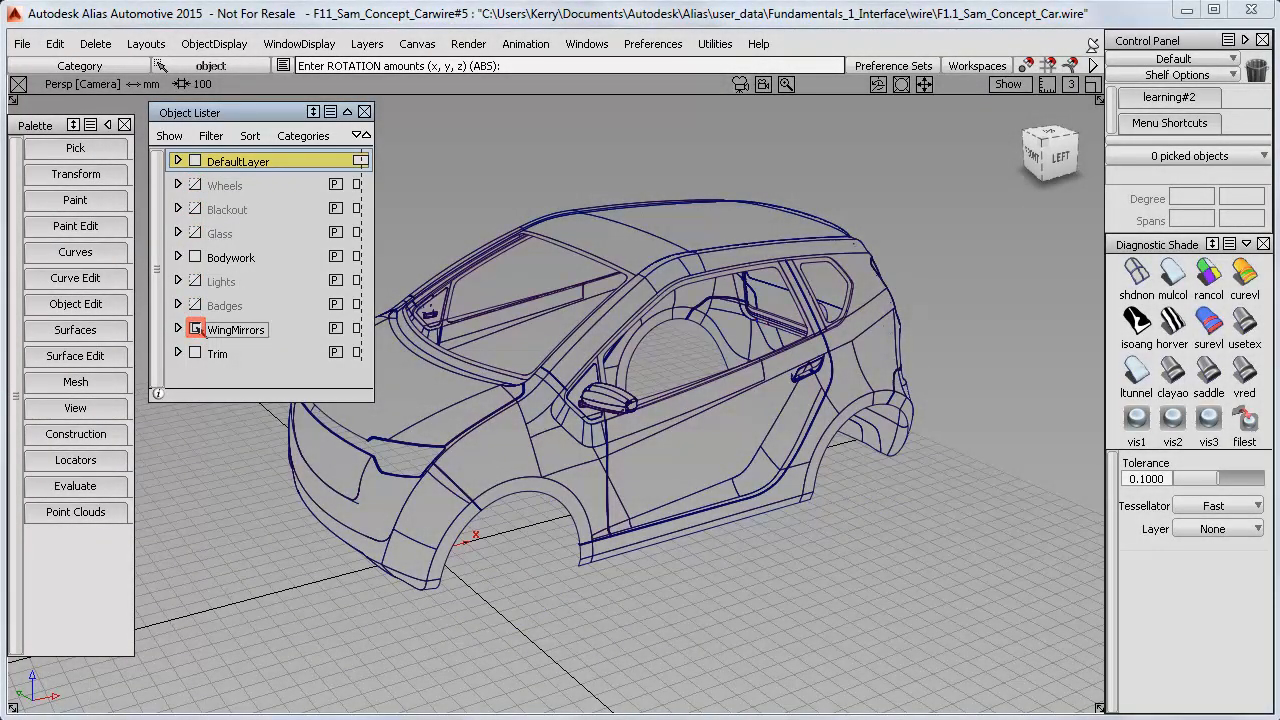
click(195, 329)
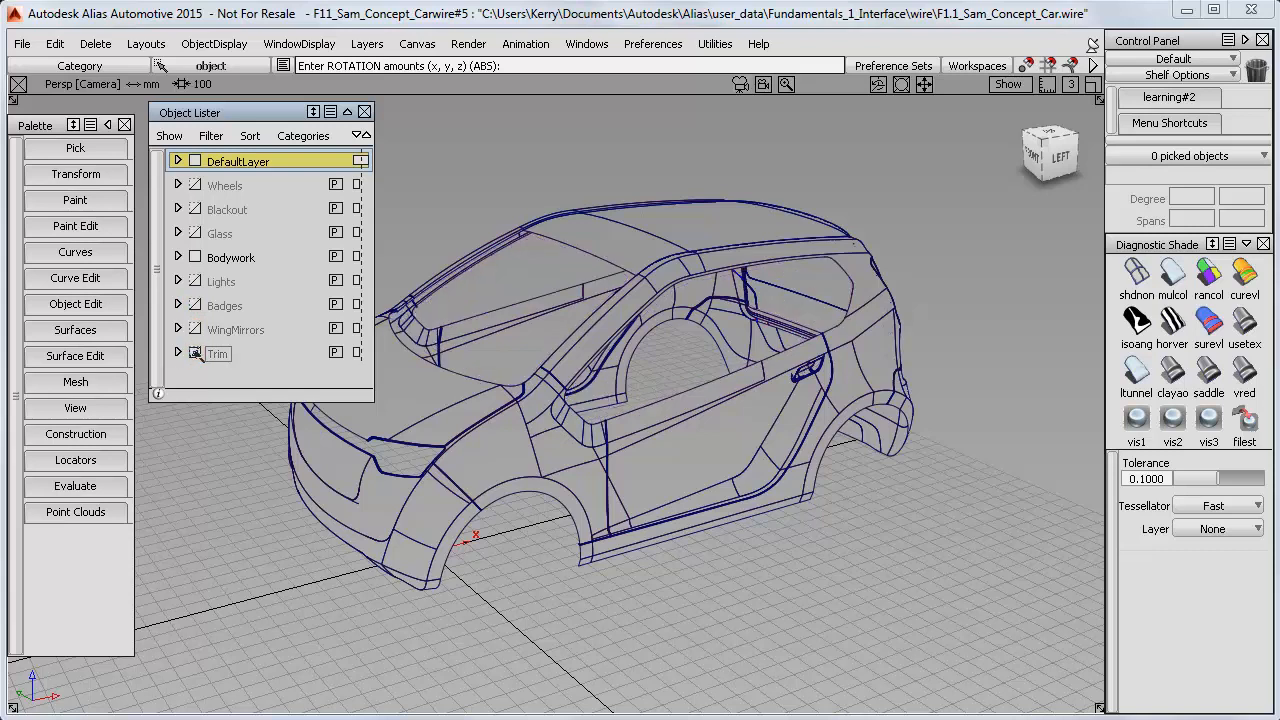
click(230, 257)
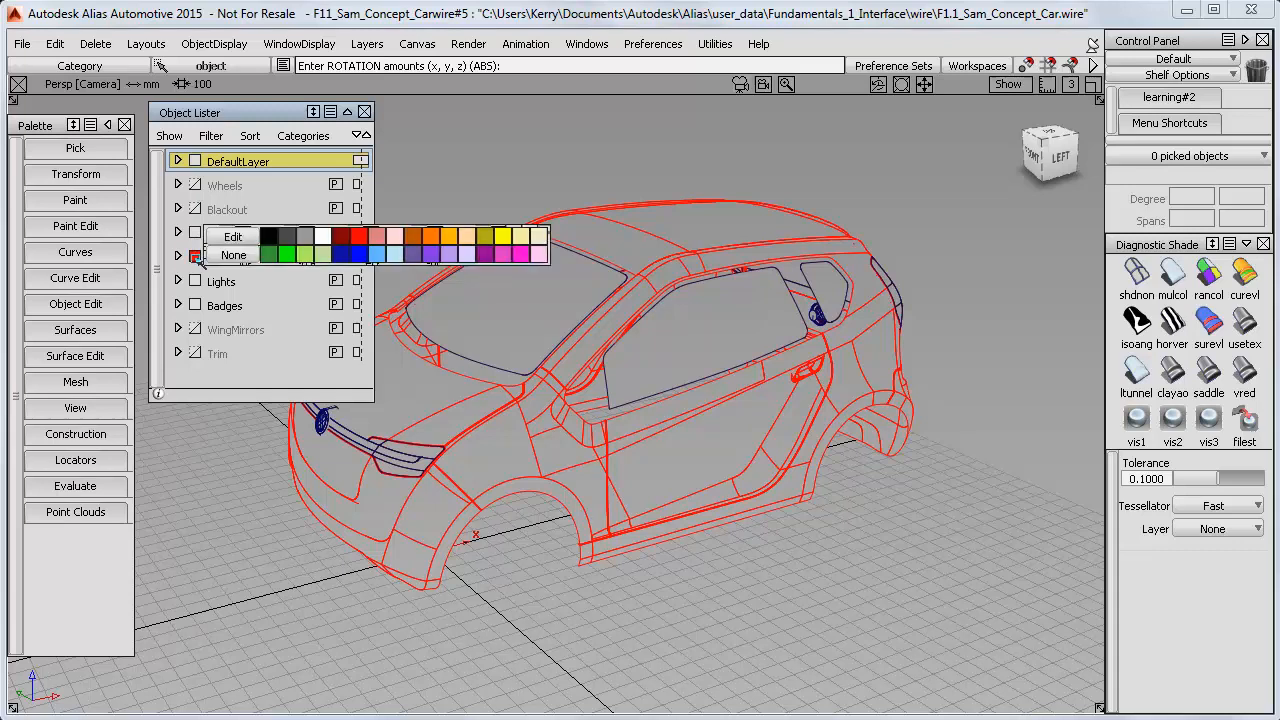
click(233, 255)
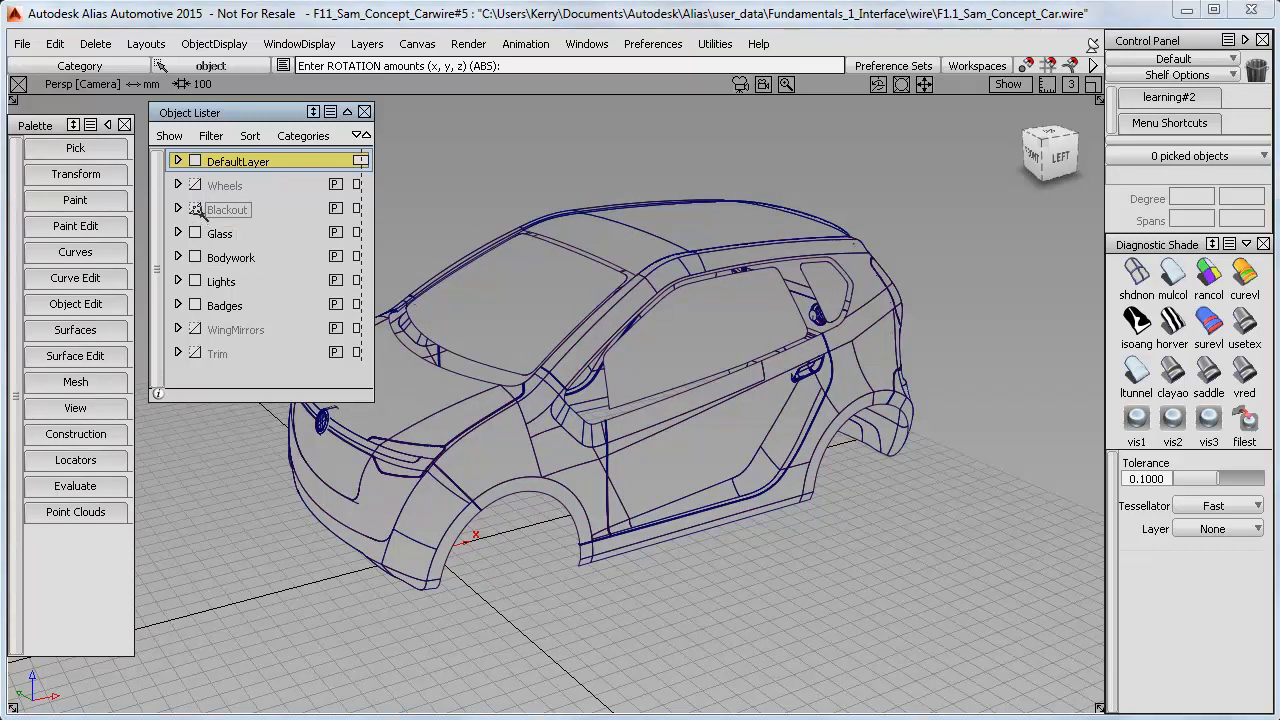
click(196, 185)
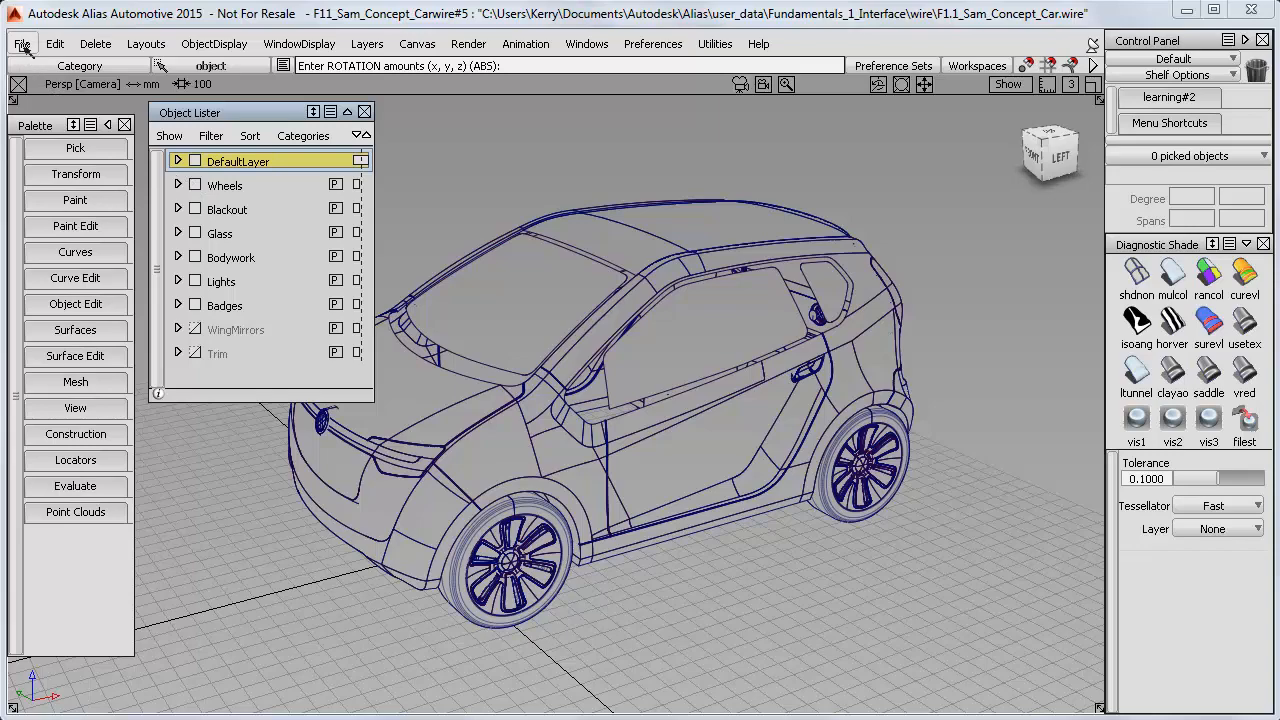
Open F1.3_Mike_Development_Car.wire, confirming deletion of the existing scene objects
click(22, 43)
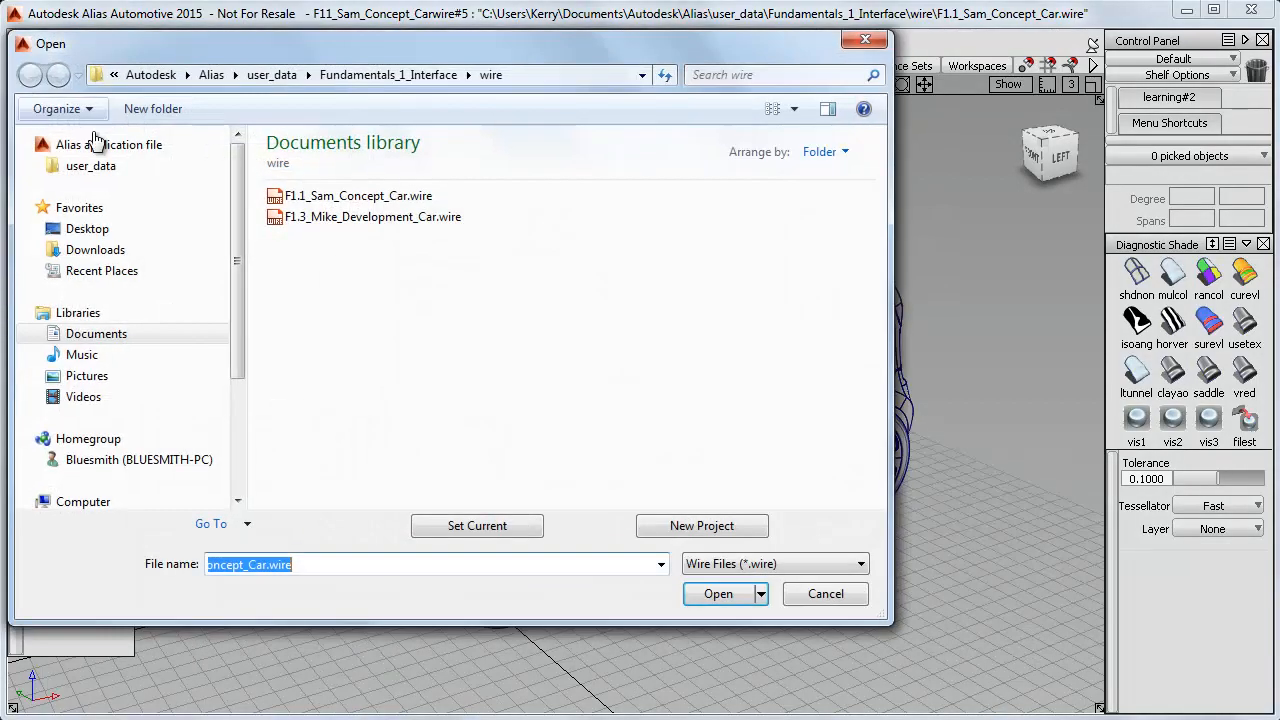
click(373, 217)
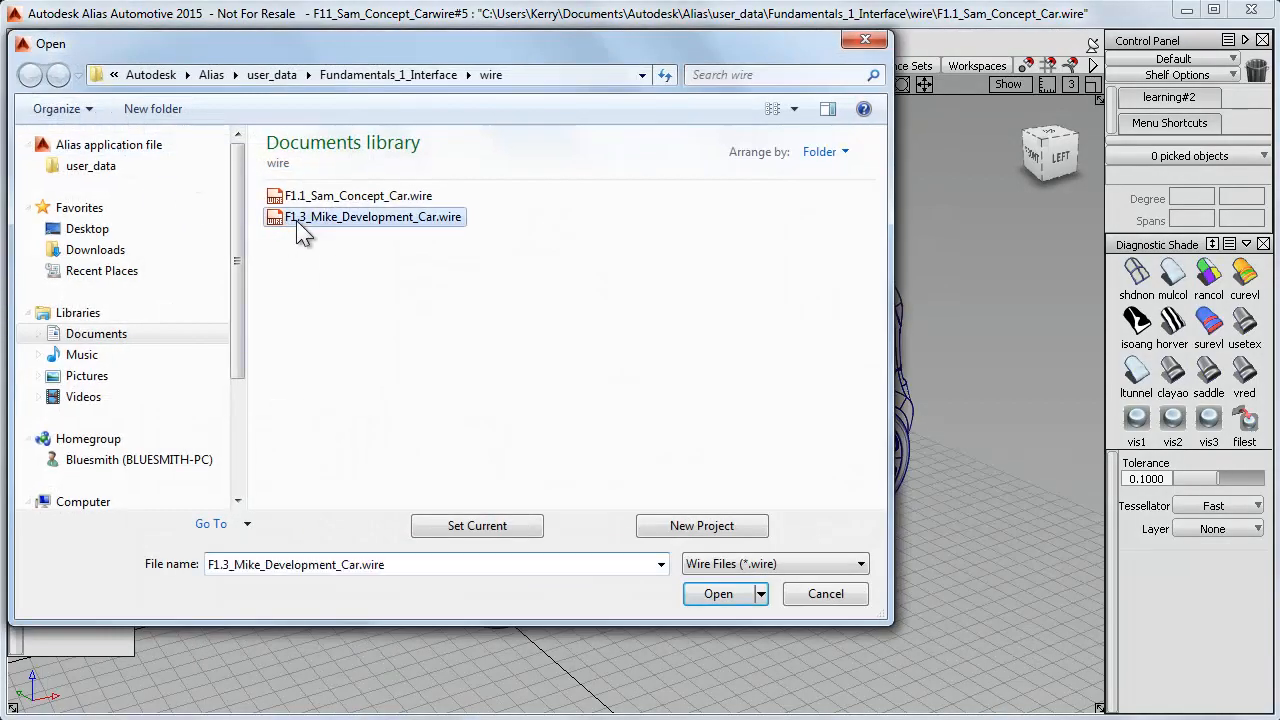
click(718, 593)
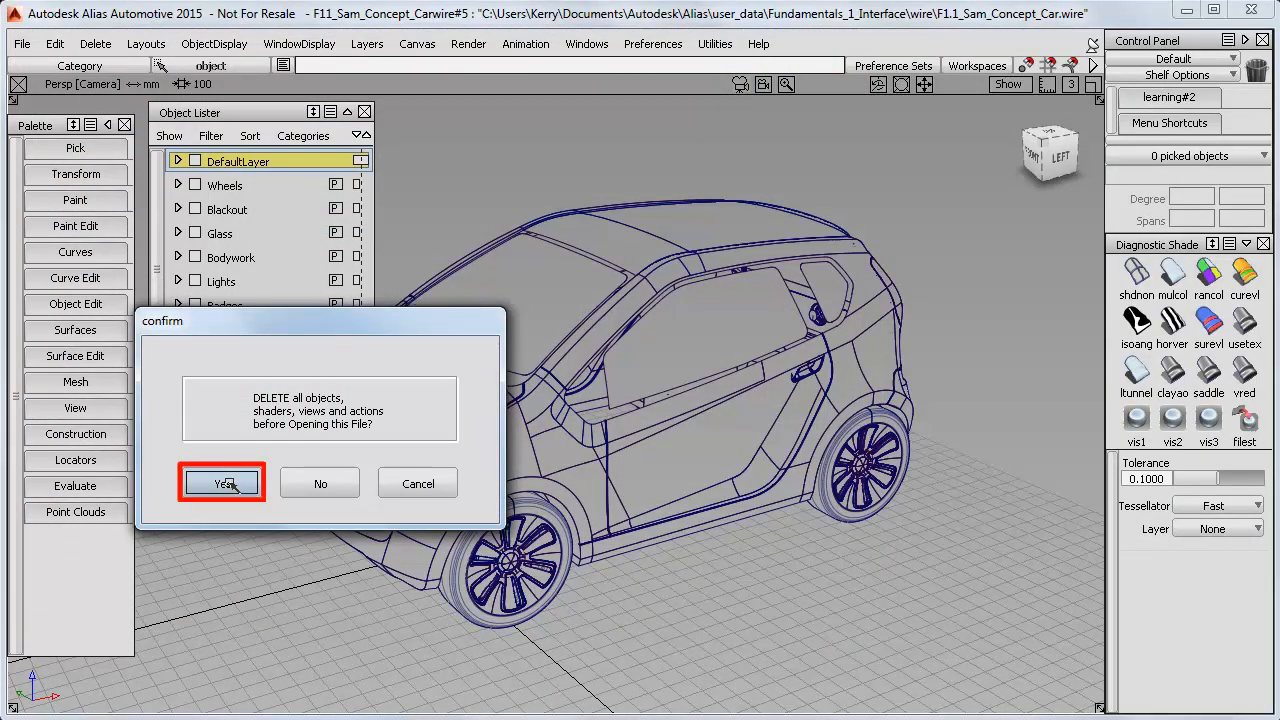
click(221, 483)
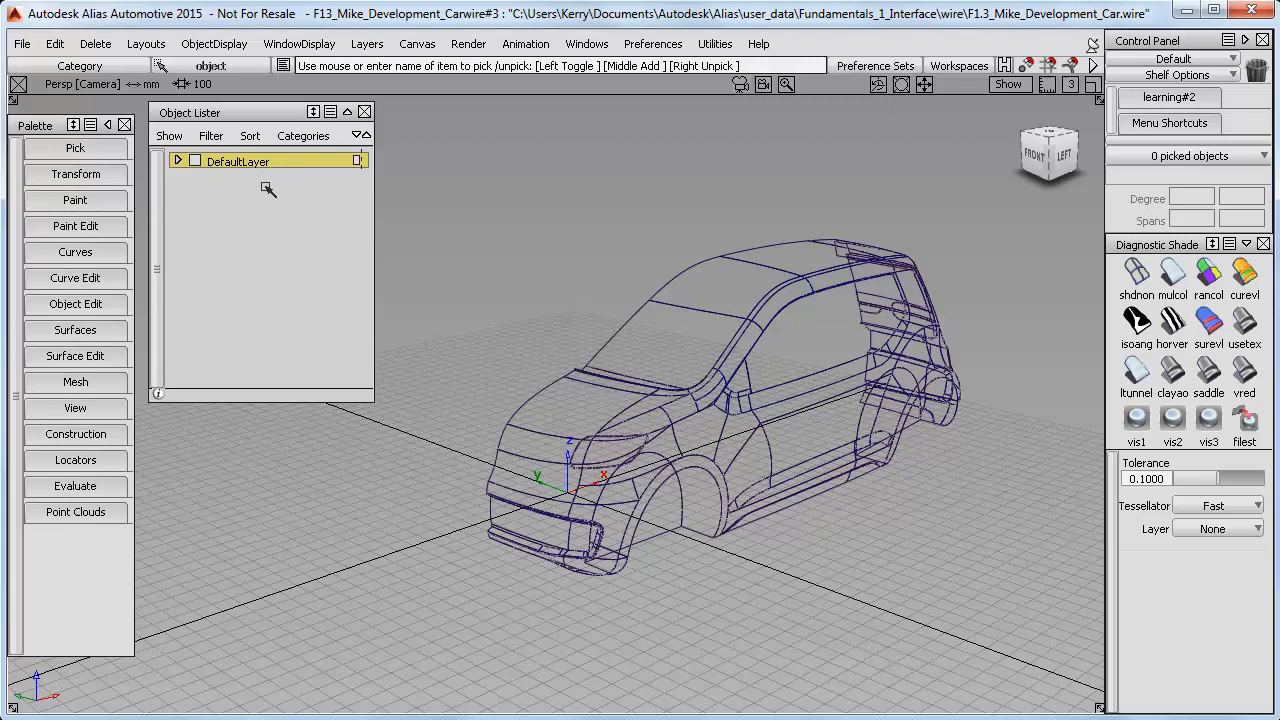
mouse_move(263, 187)
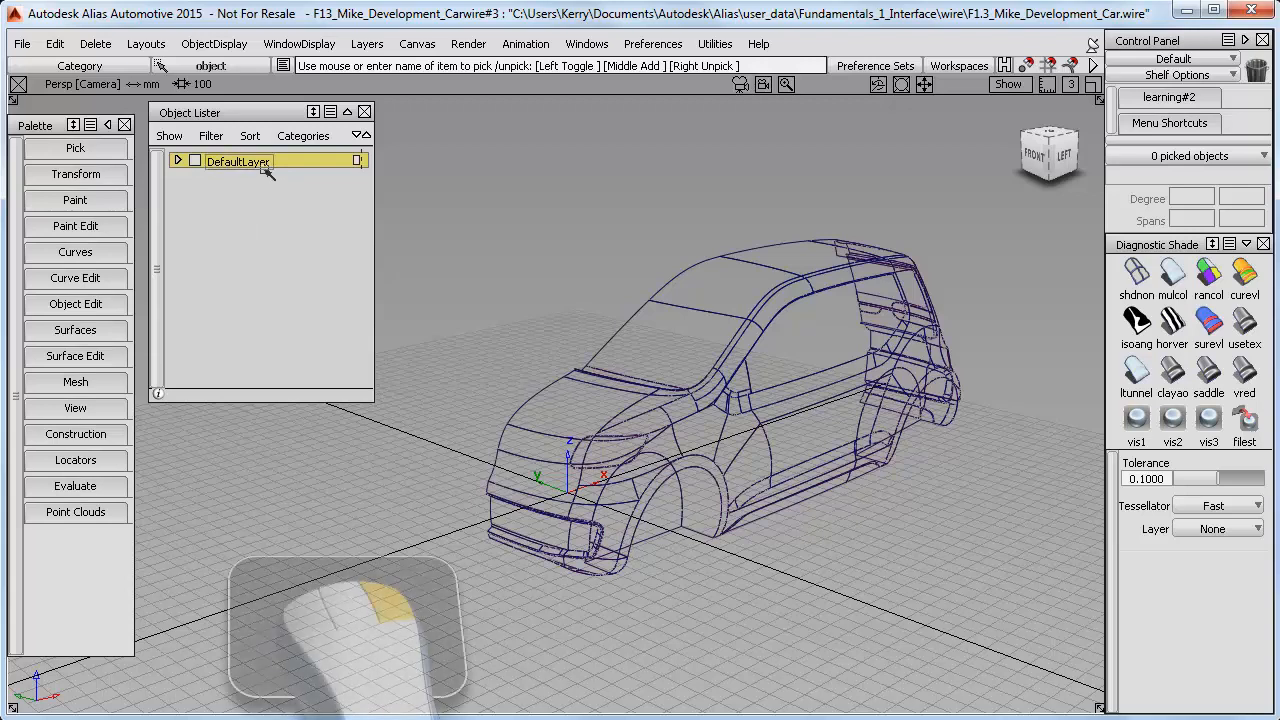
Insert two new layers under DefaultLayer named Bodywork and Glass
right_click(238, 161)
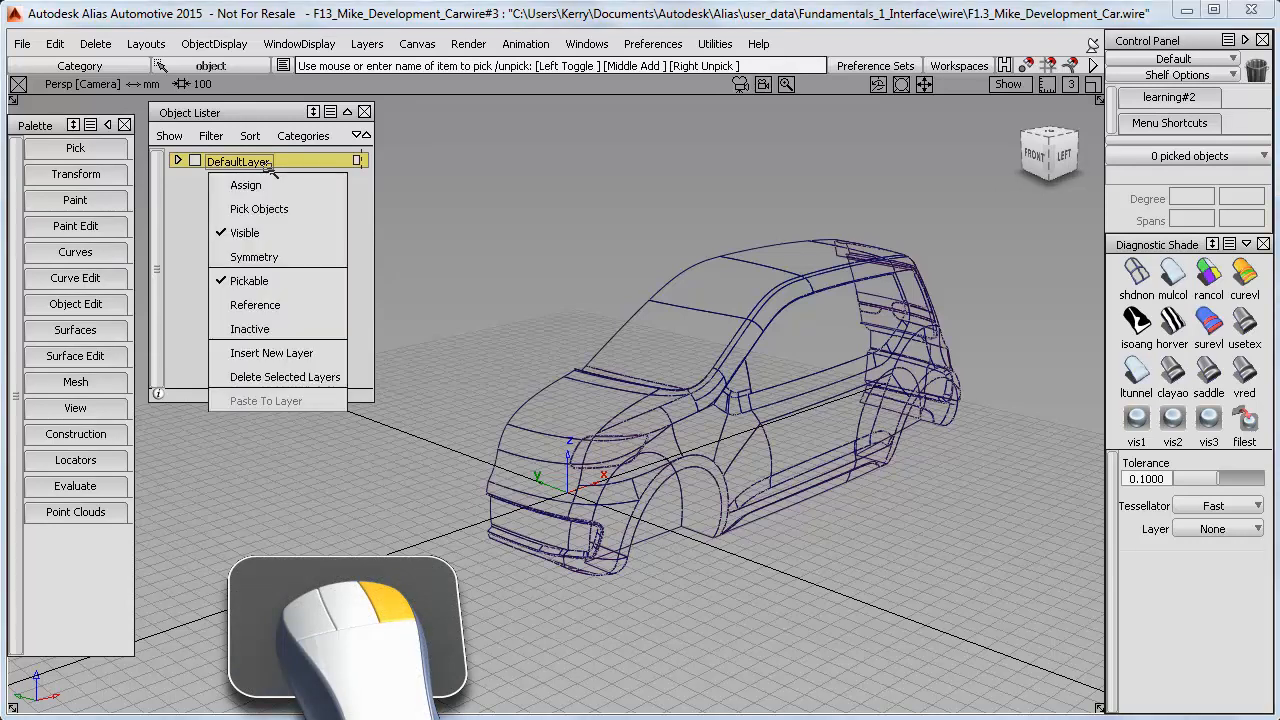
mouse_move(280, 280)
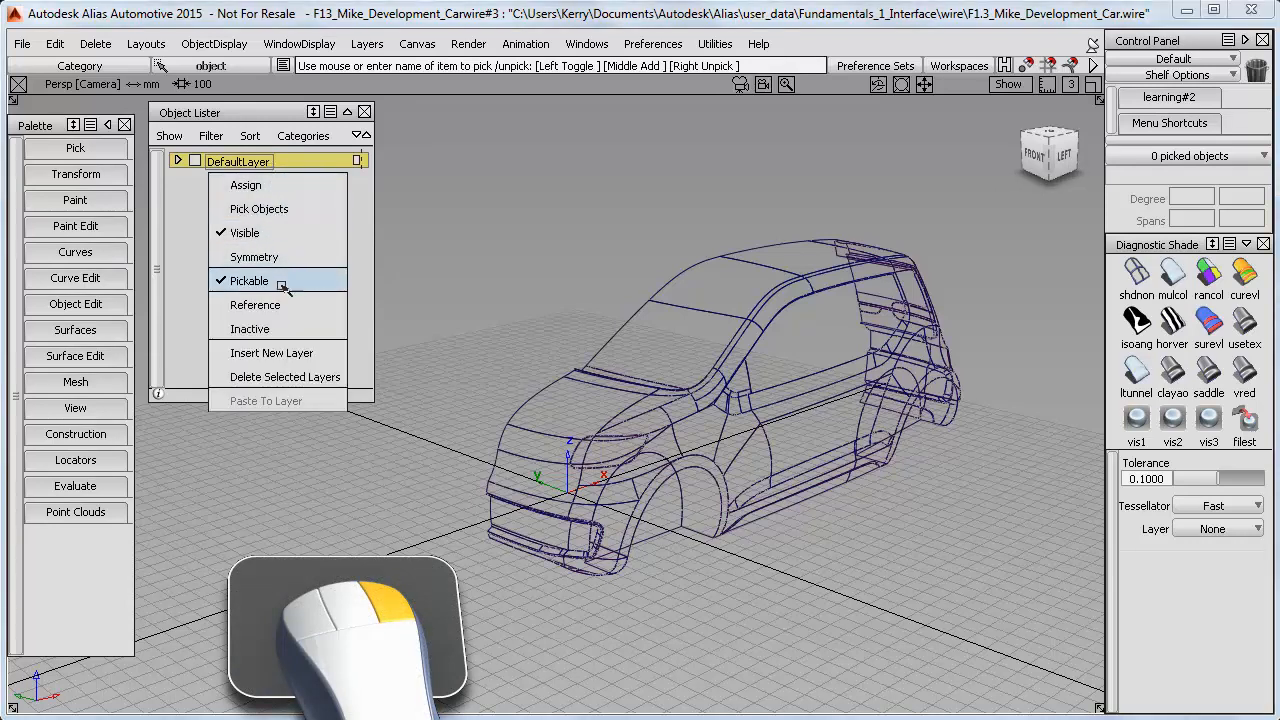
mouse_move(272, 353)
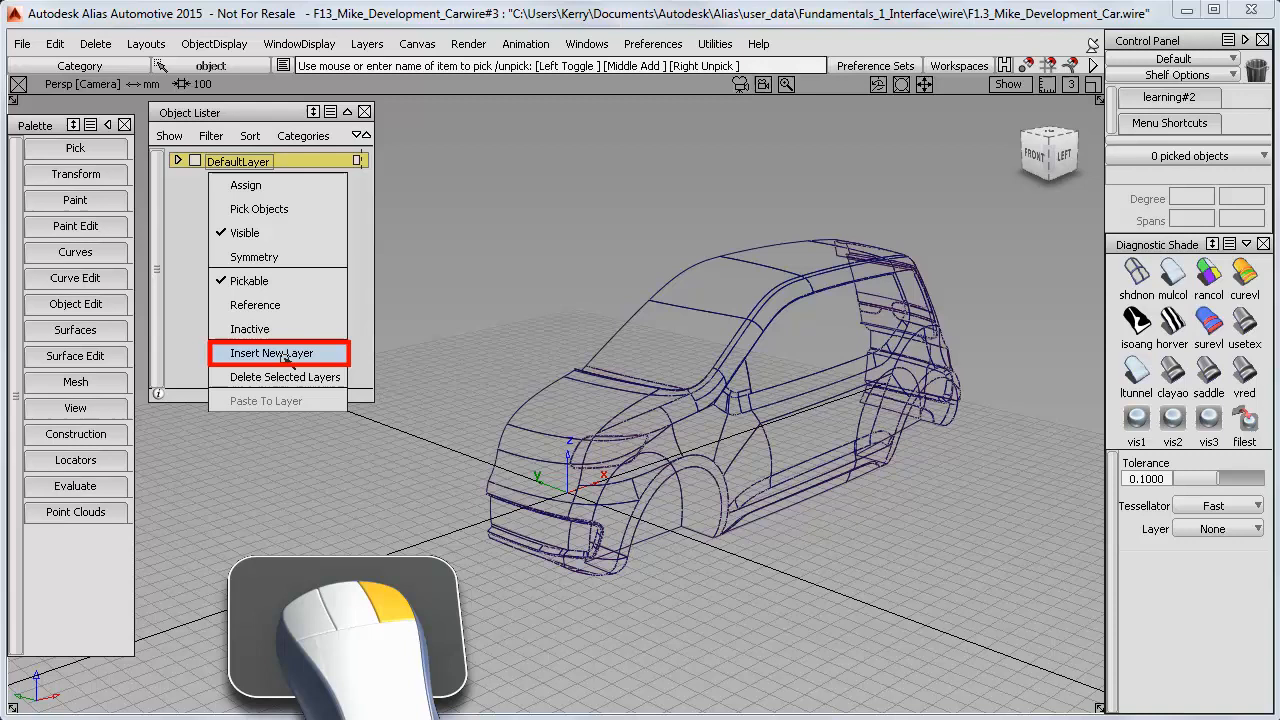
click(271, 353)
text(Glass)
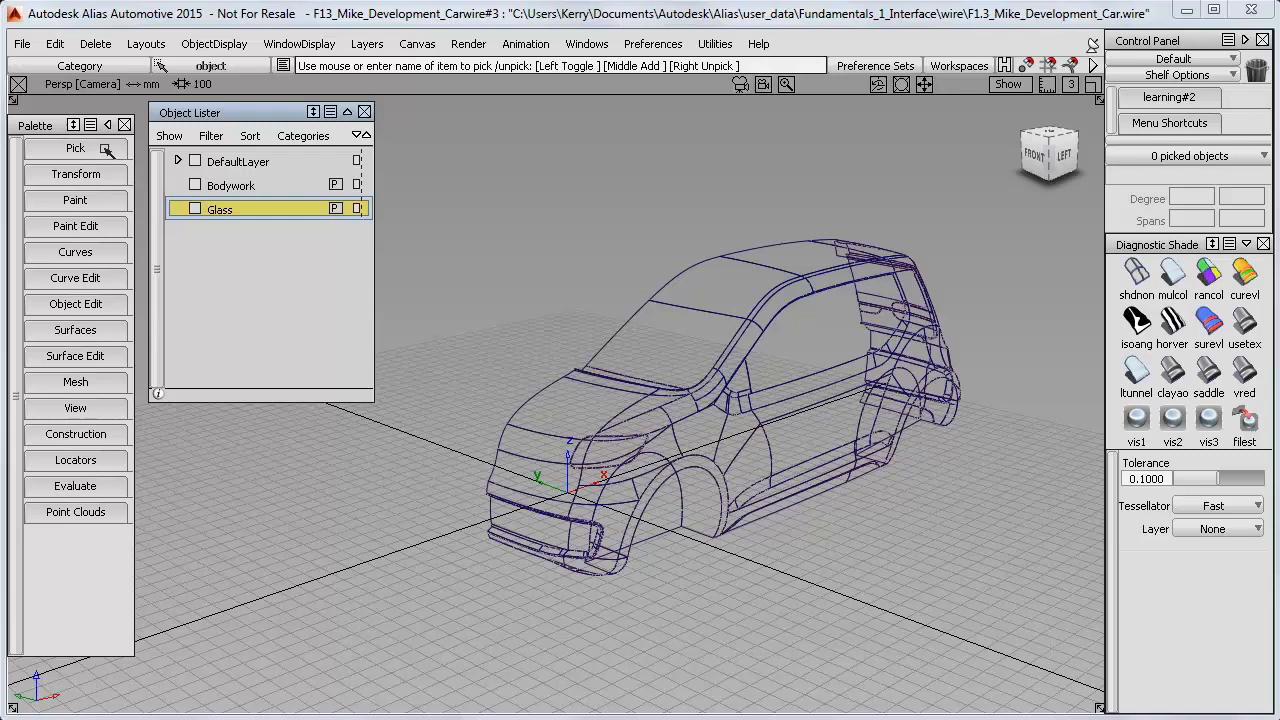
Pick the body surfaces as objects, assign them to the Bodywork layer, and hide it
click(75, 147)
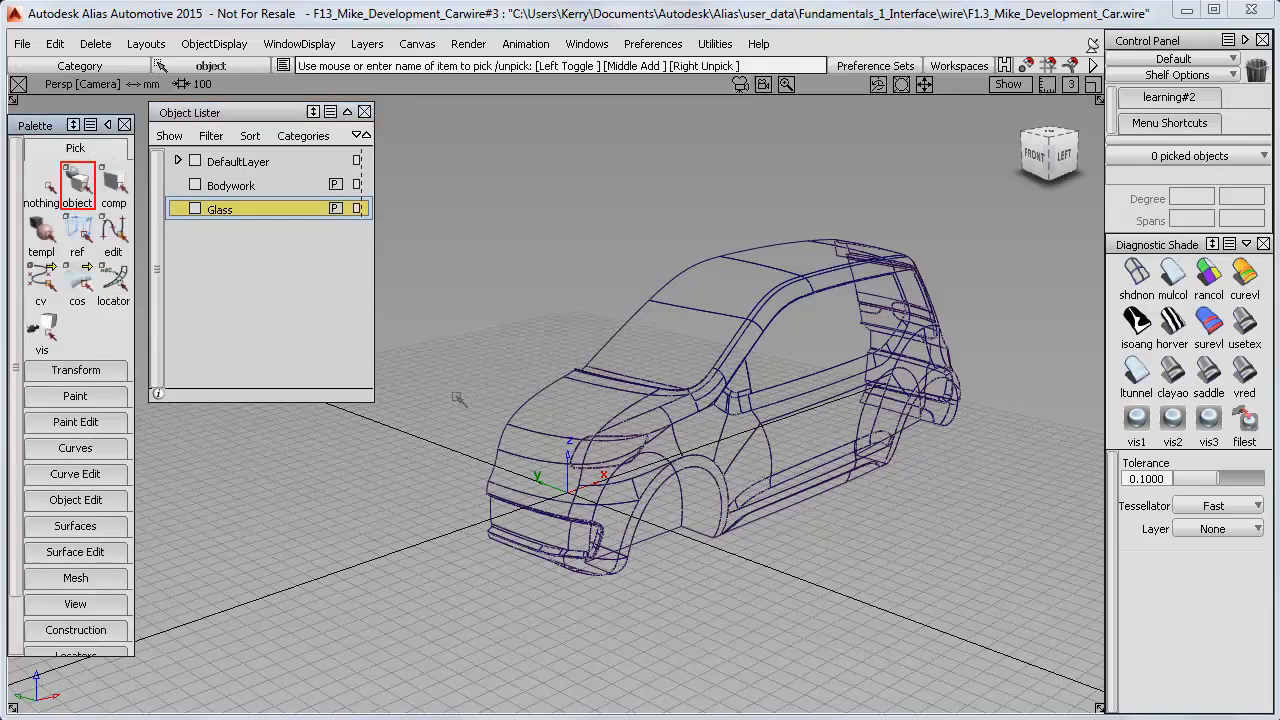
click(690, 390)
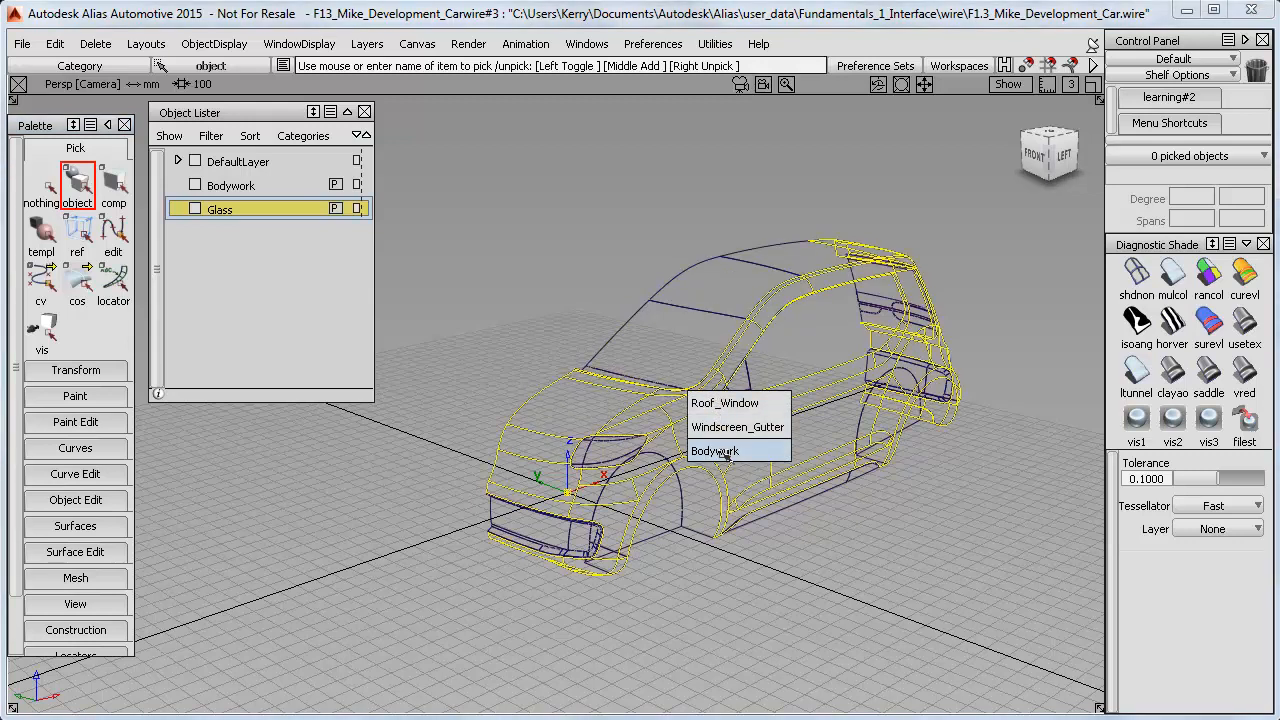
click(714, 451)
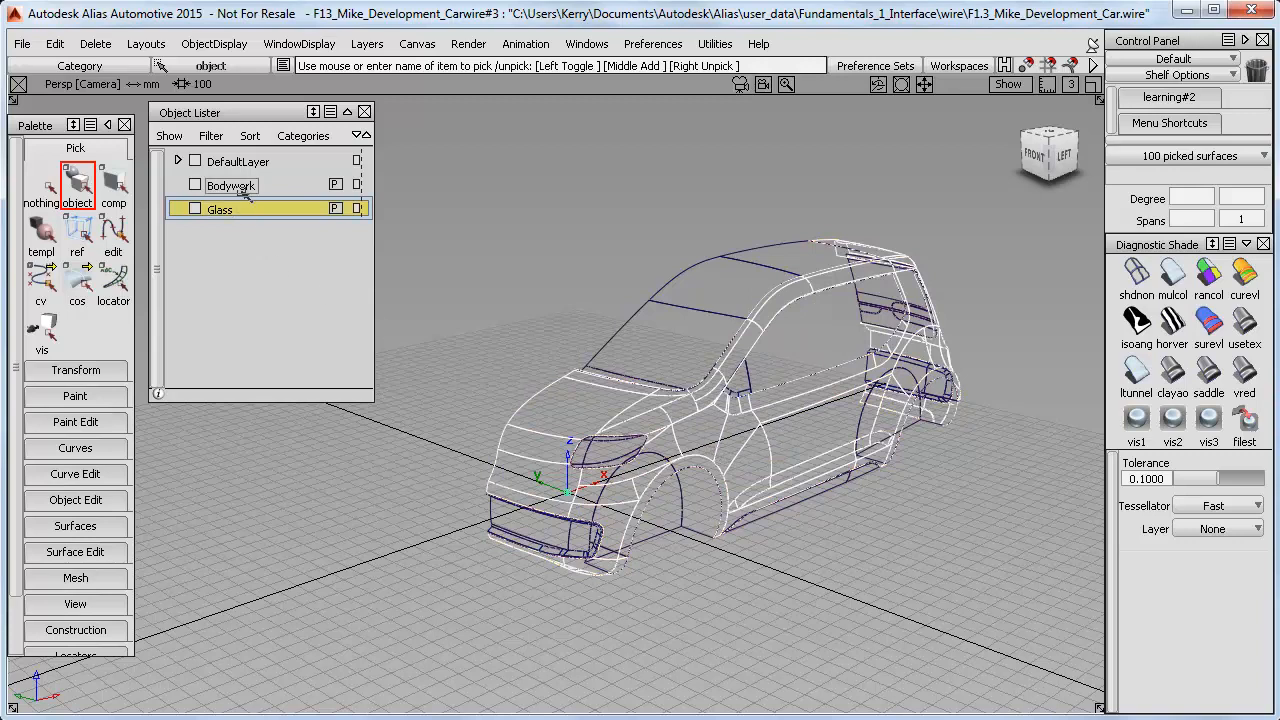
right_click(219, 208)
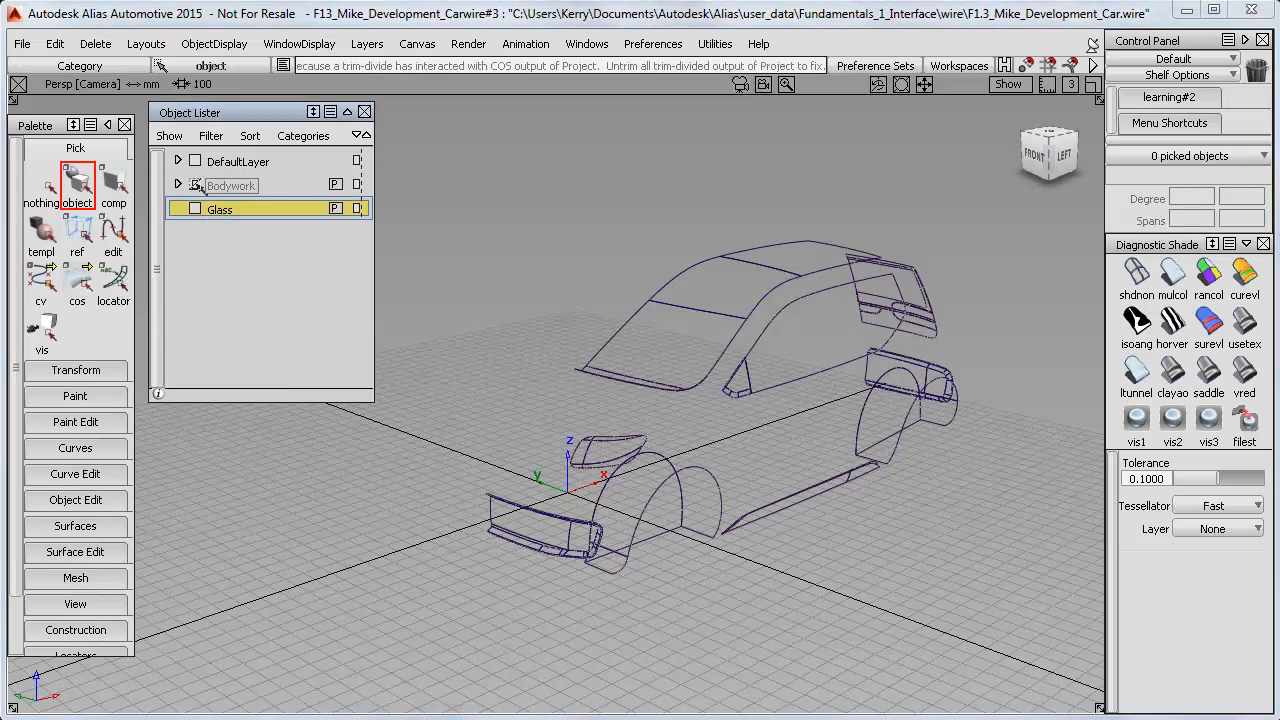
click(178, 185)
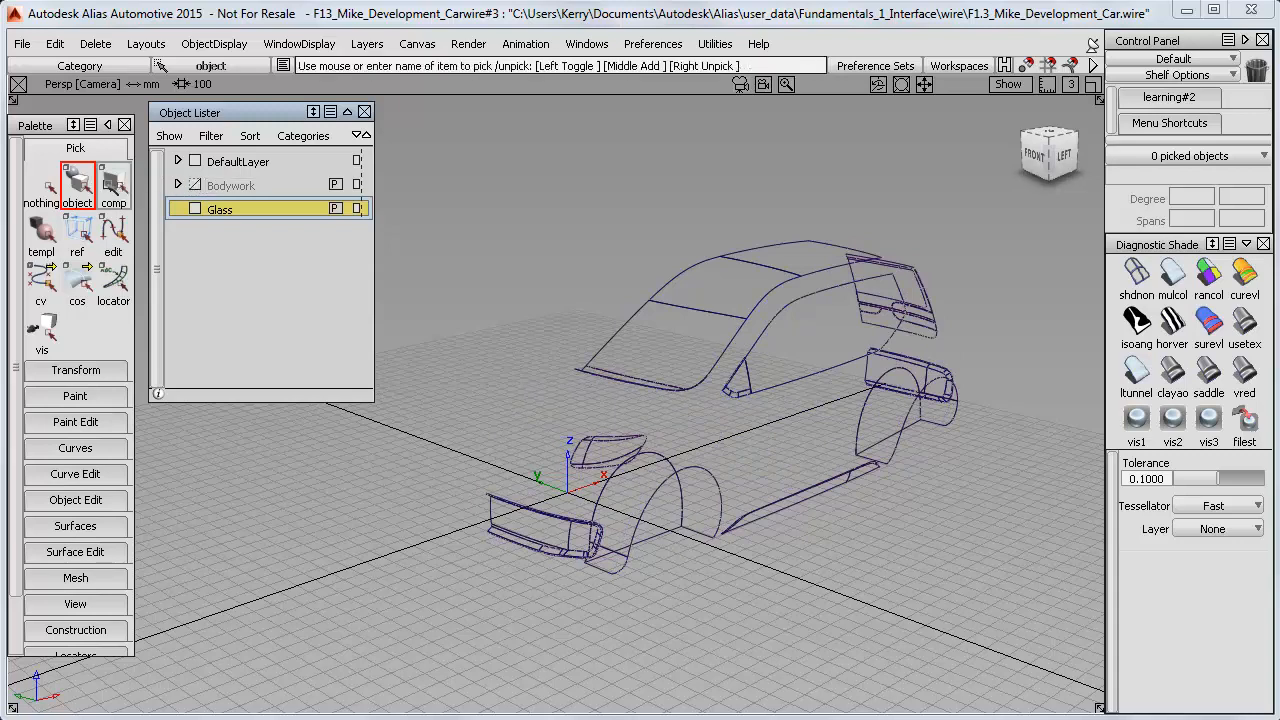
Assign the window glass surfaces to the Glass layer and hide that layer
click(725, 345)
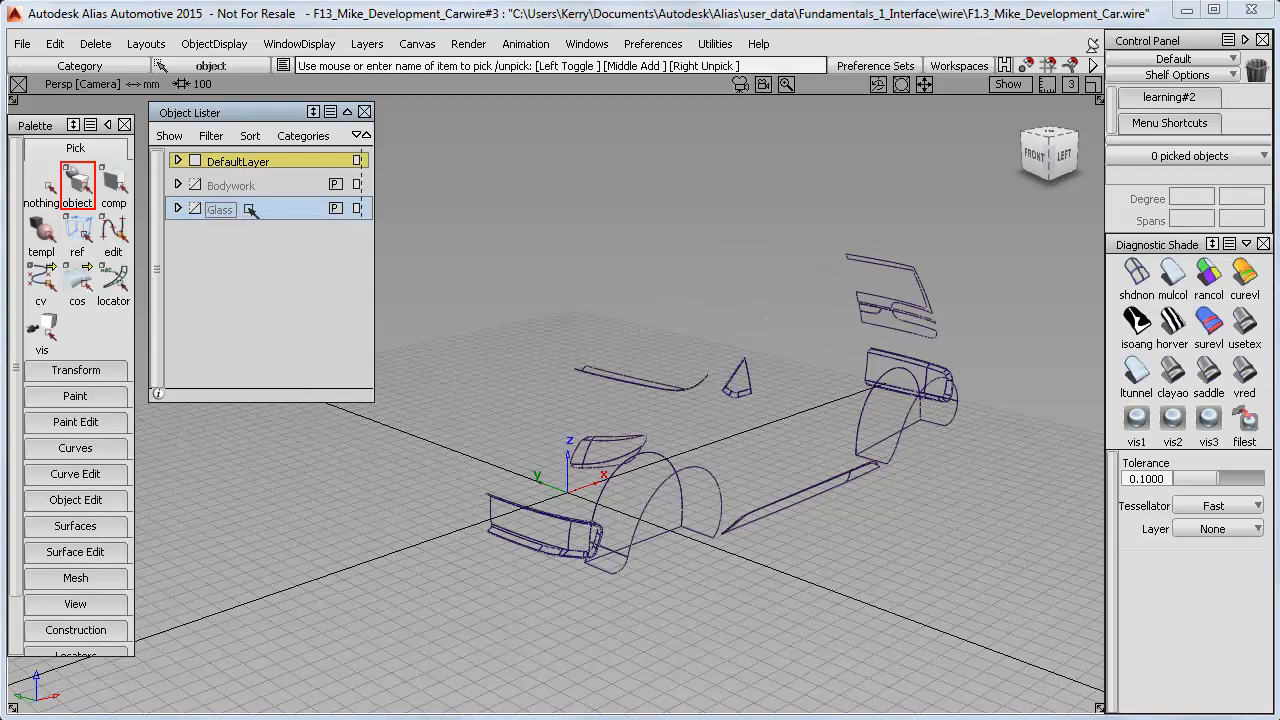
right_click(220, 209)
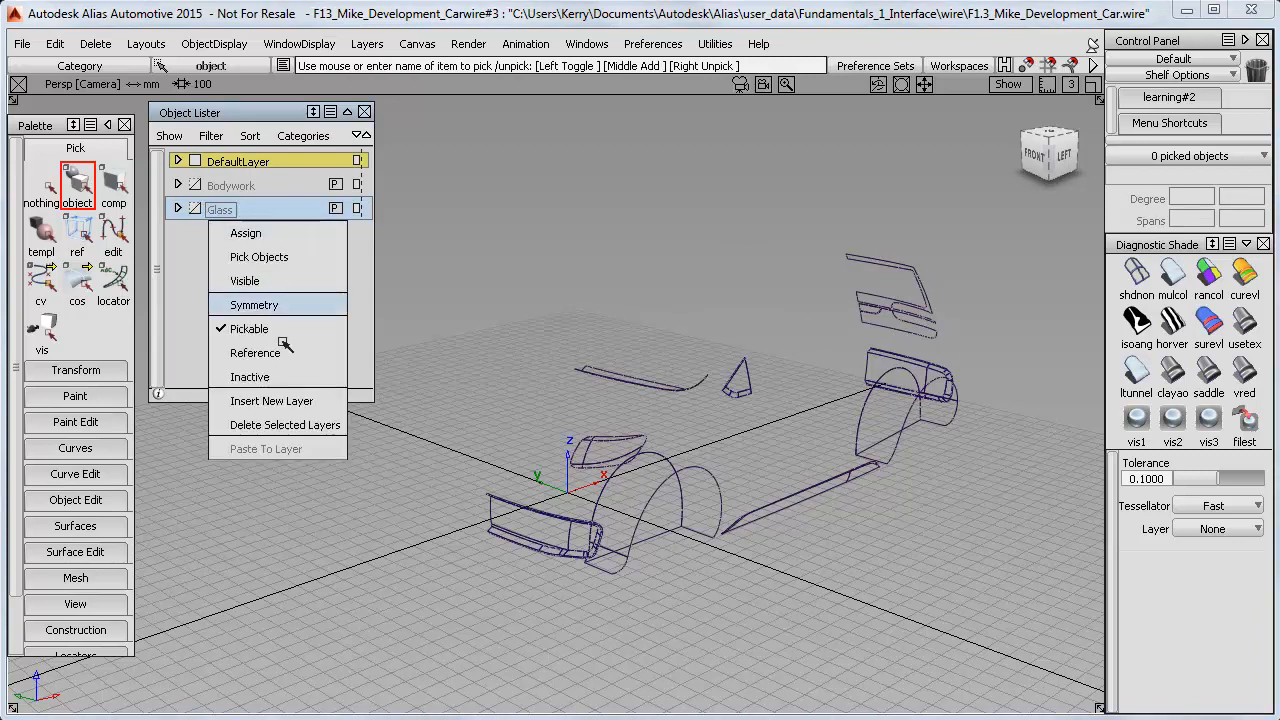
Insert a new layer named Trim and select the remaining loose trim pieces
click(271, 401)
text(Trim)
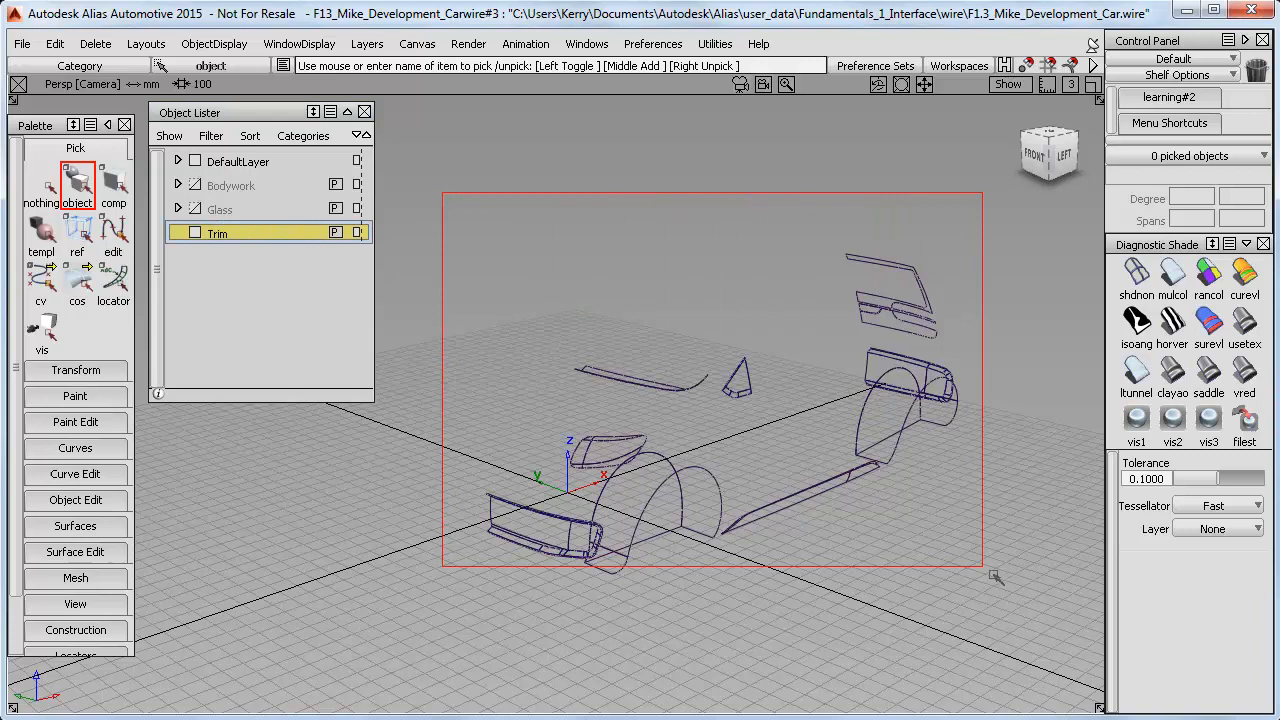
click(194, 232)
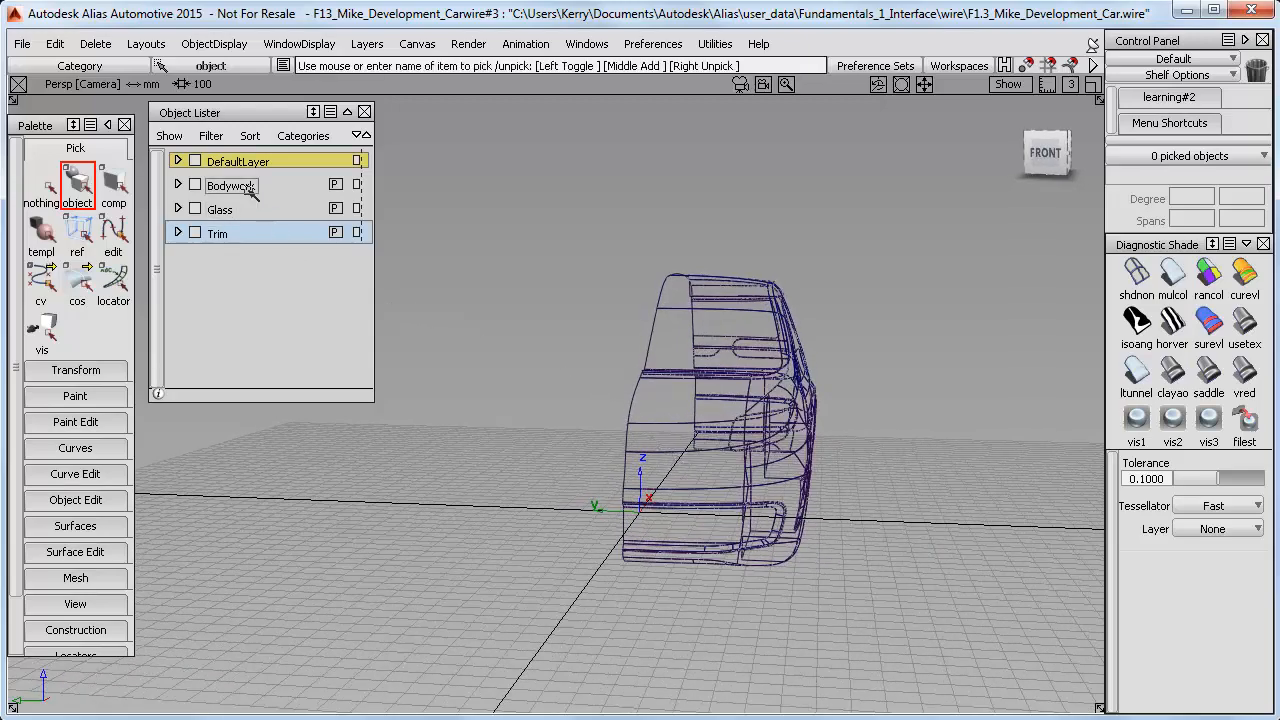
Assign Bodywork as the current layer from its right-click menu
right_click(230, 185)
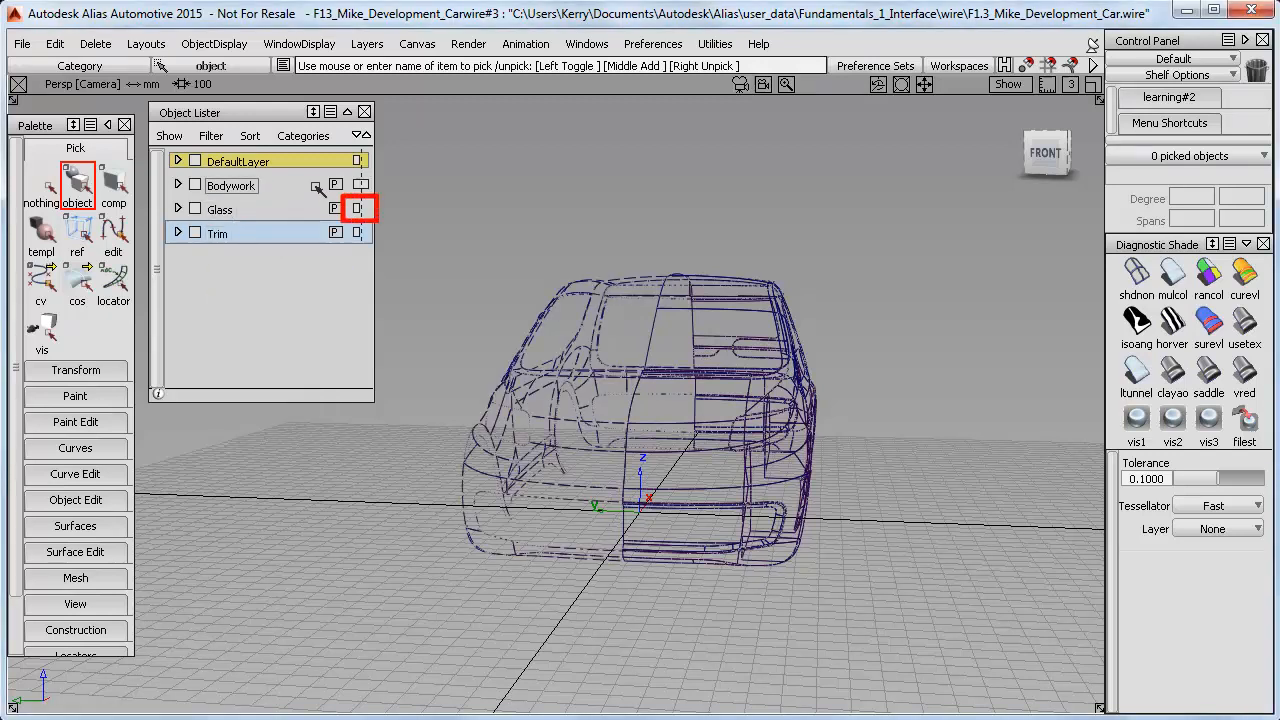
click(357, 209)
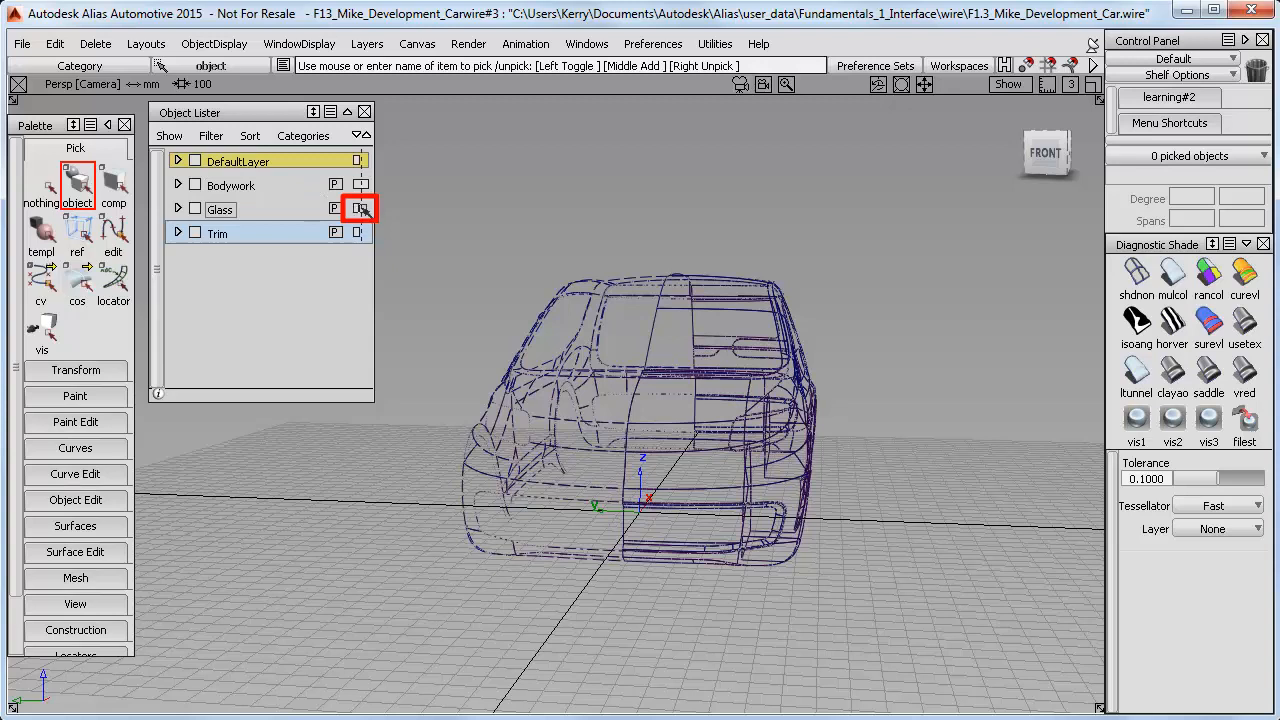
click(357, 209)
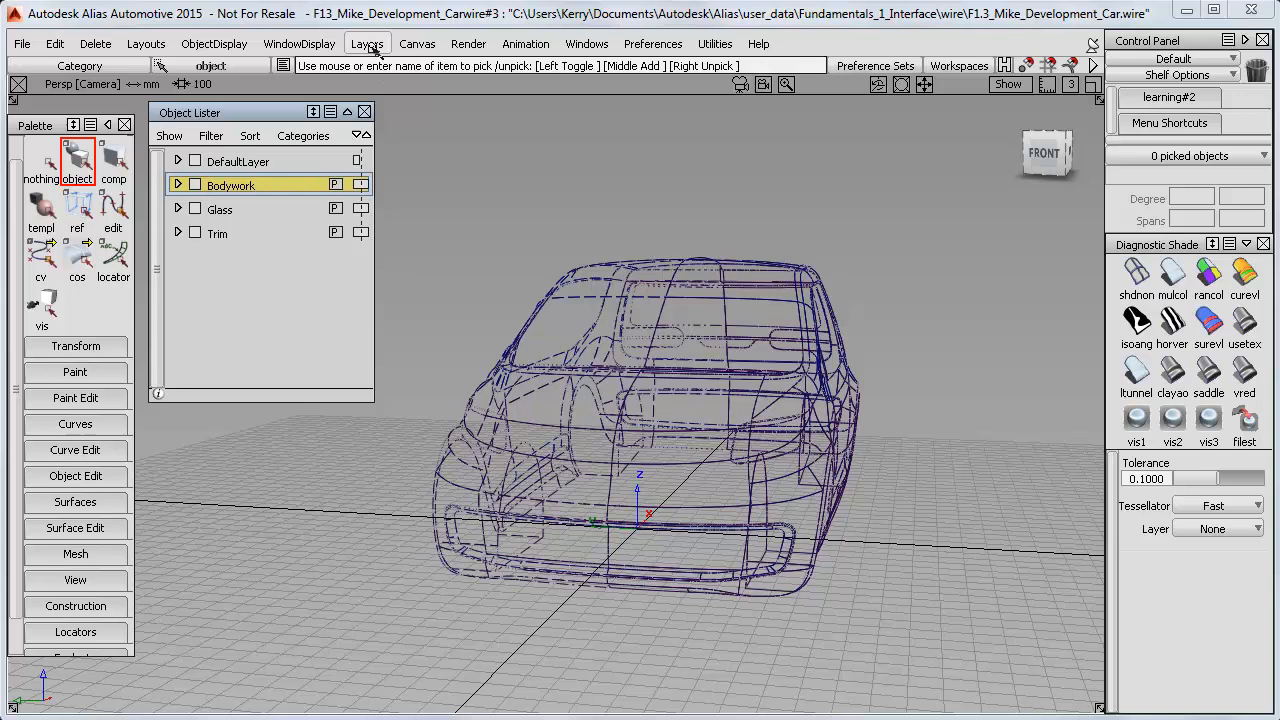
Set the Bodywork layer's symmetry plane at the car centreline with Layers > Symmetry > Set Plane
click(367, 43)
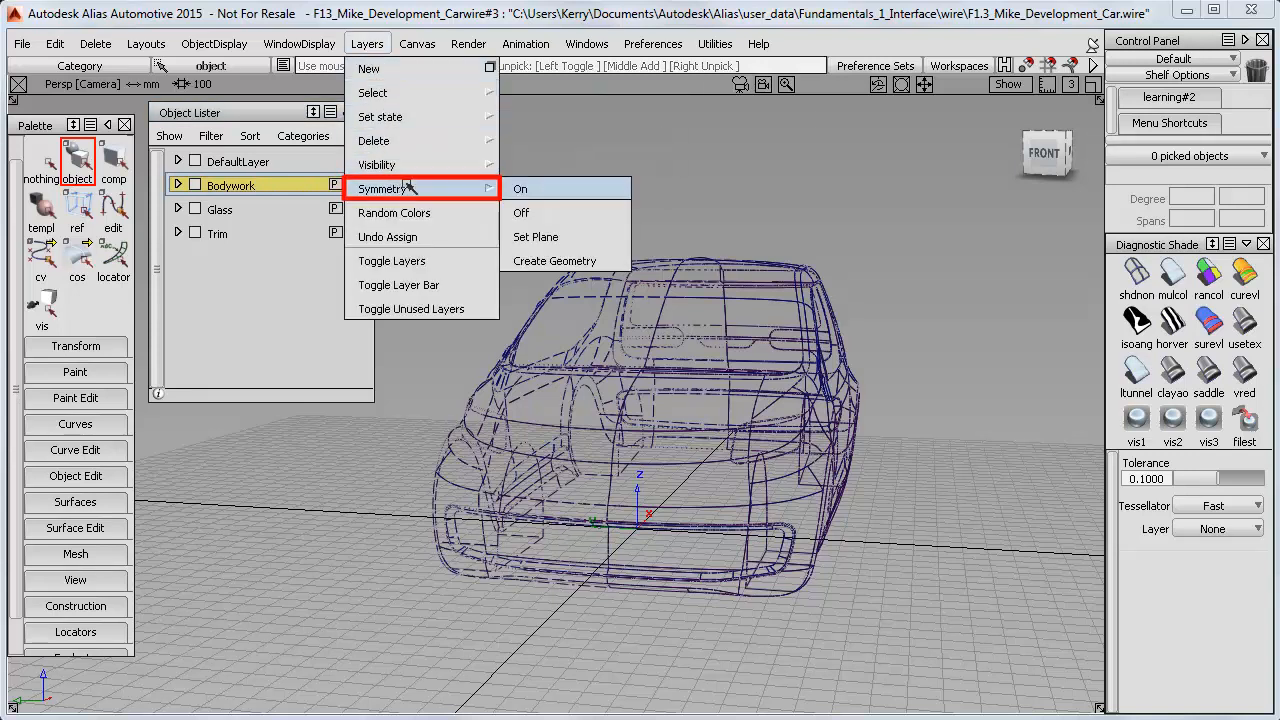
mouse_move(547, 237)
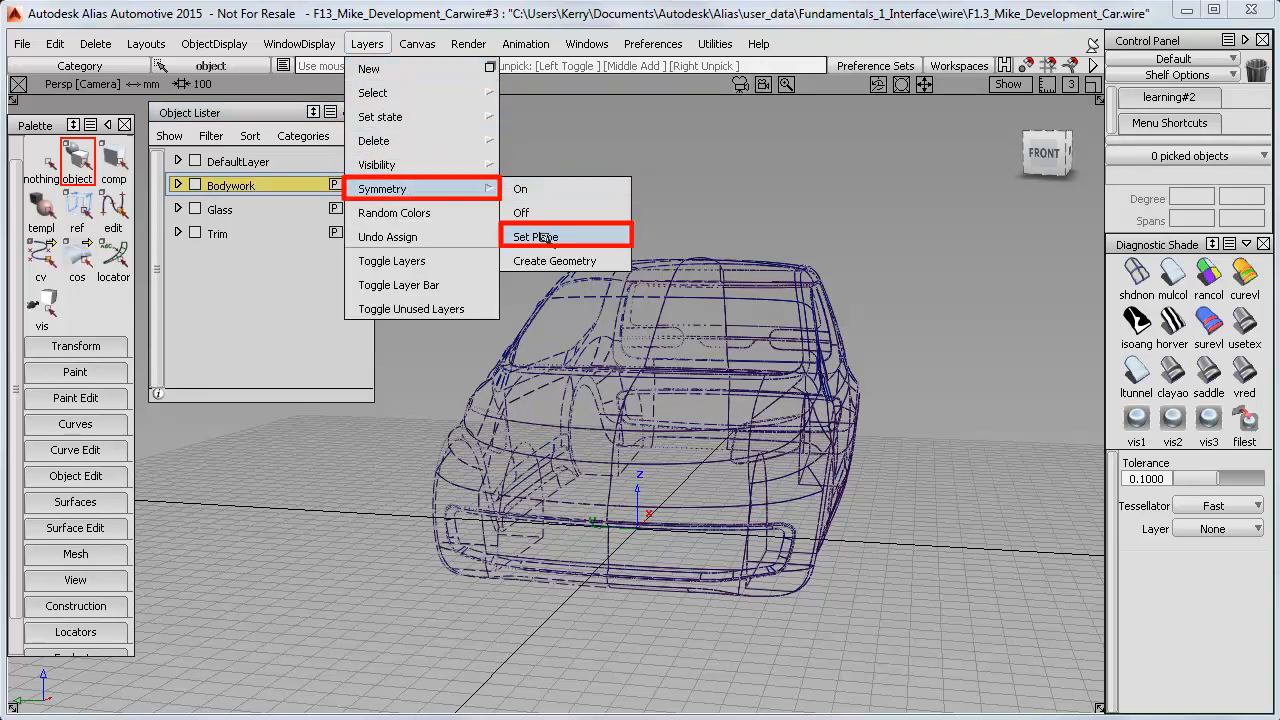
click(535, 236)
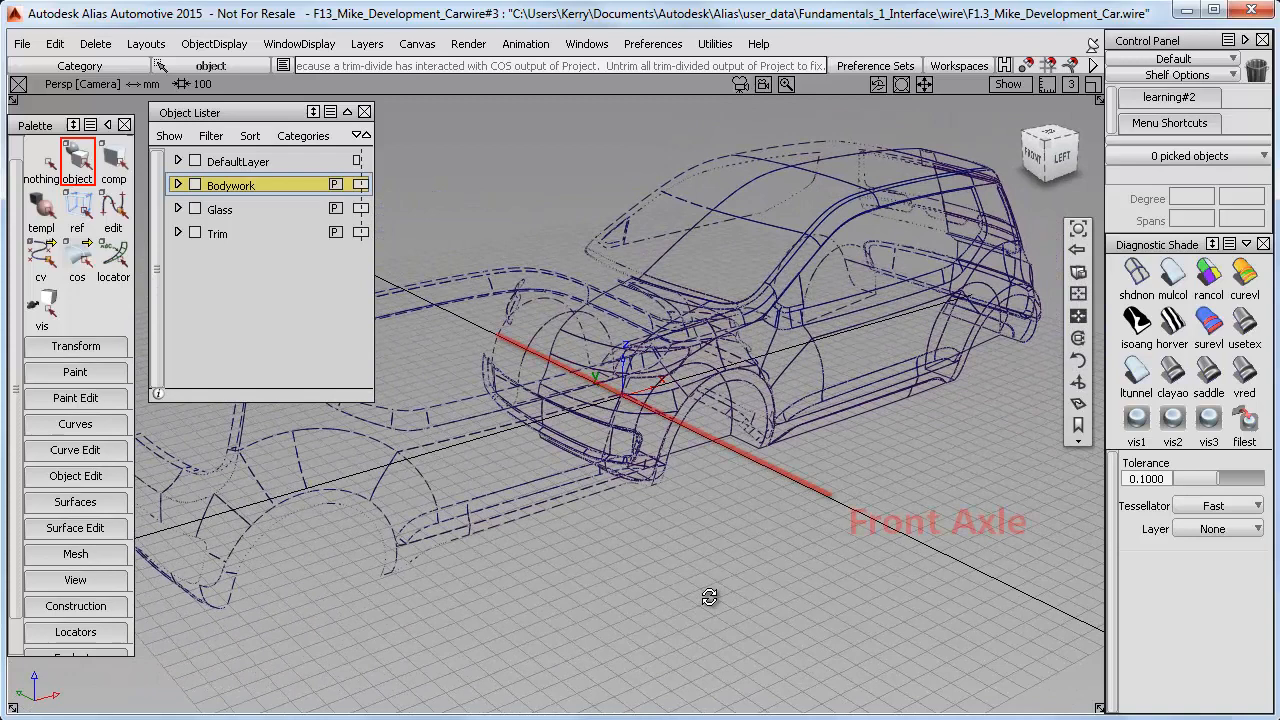
click(367, 43)
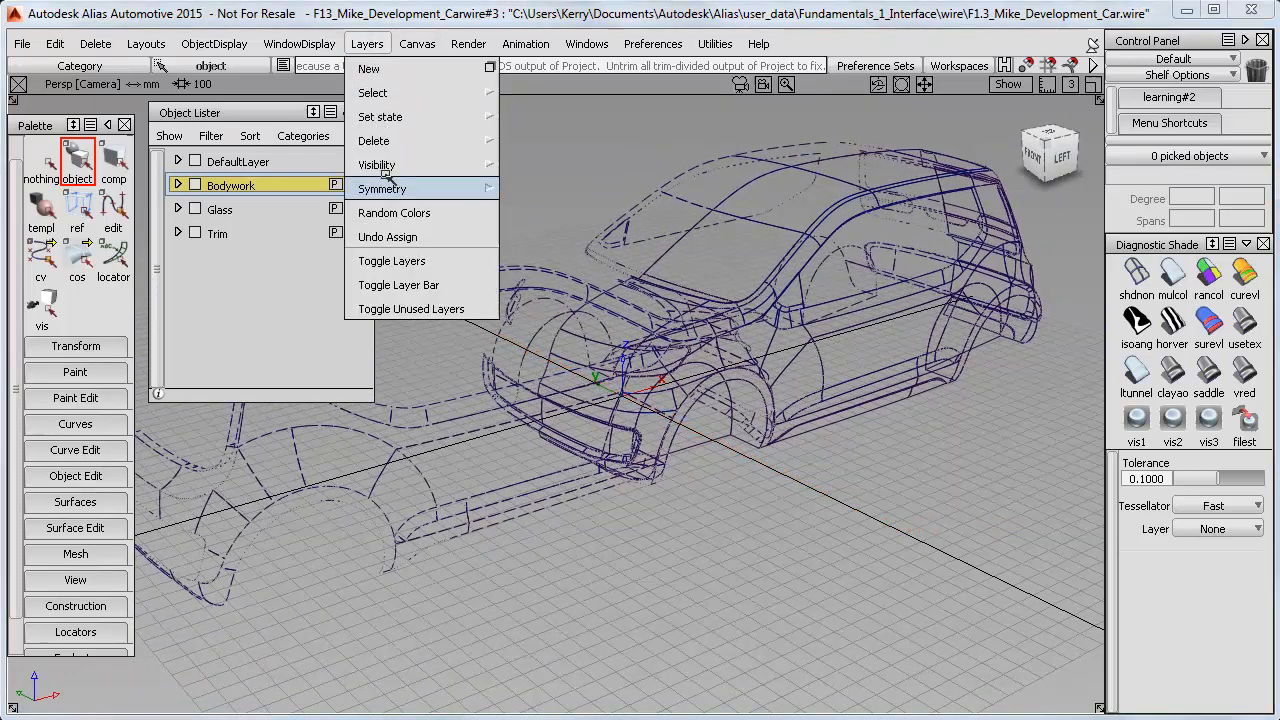
click(382, 188)
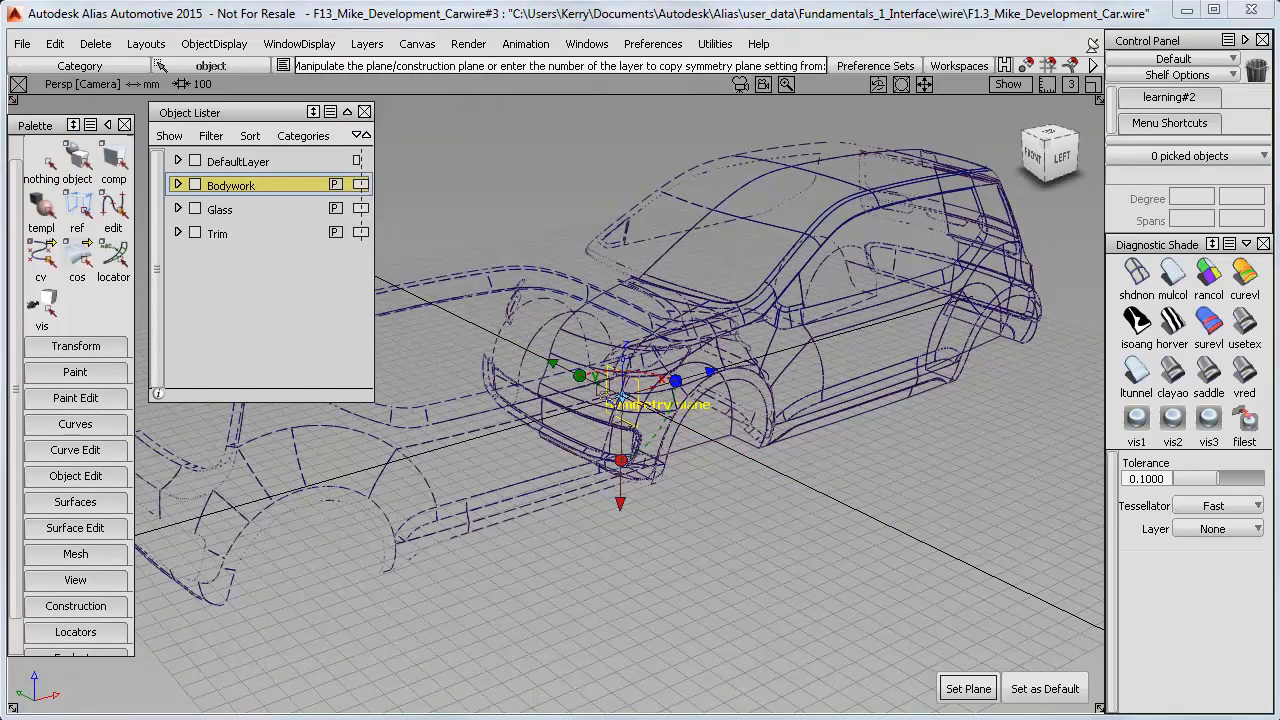
click(77, 160)
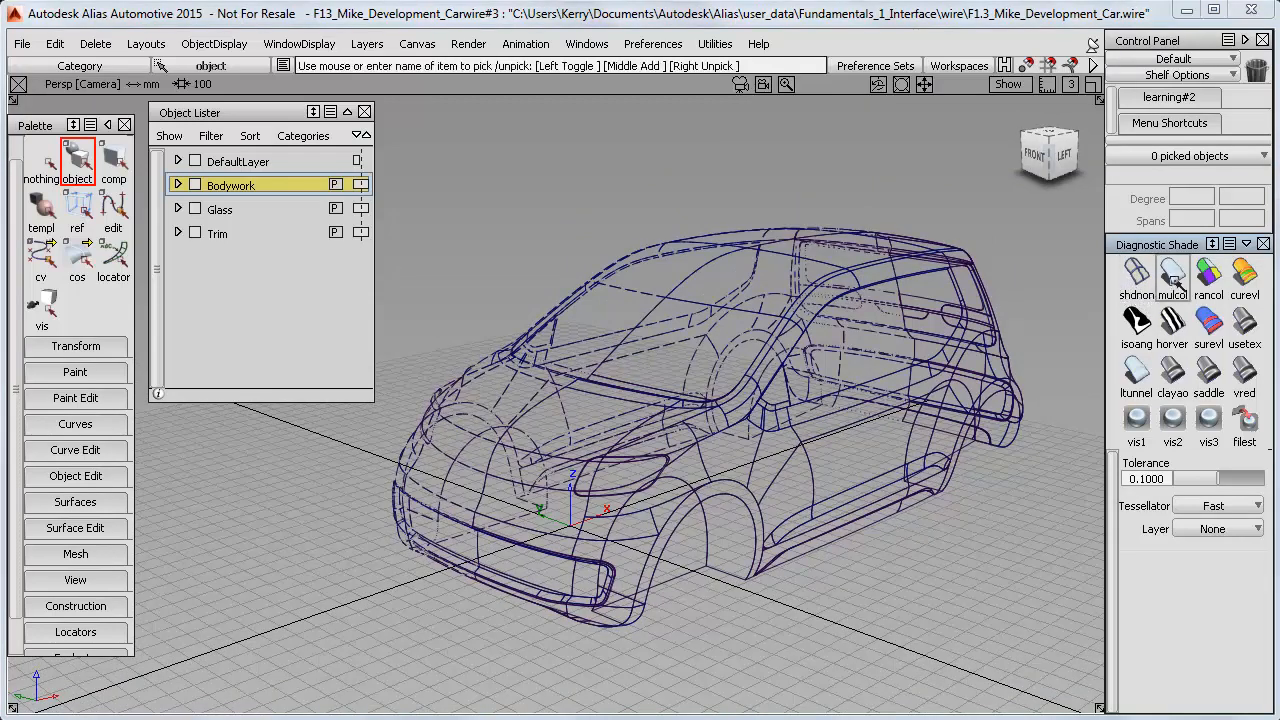
Switch the car to shaded grey surfaces with the mulcol Diagnostic Shade icon
click(1172, 277)
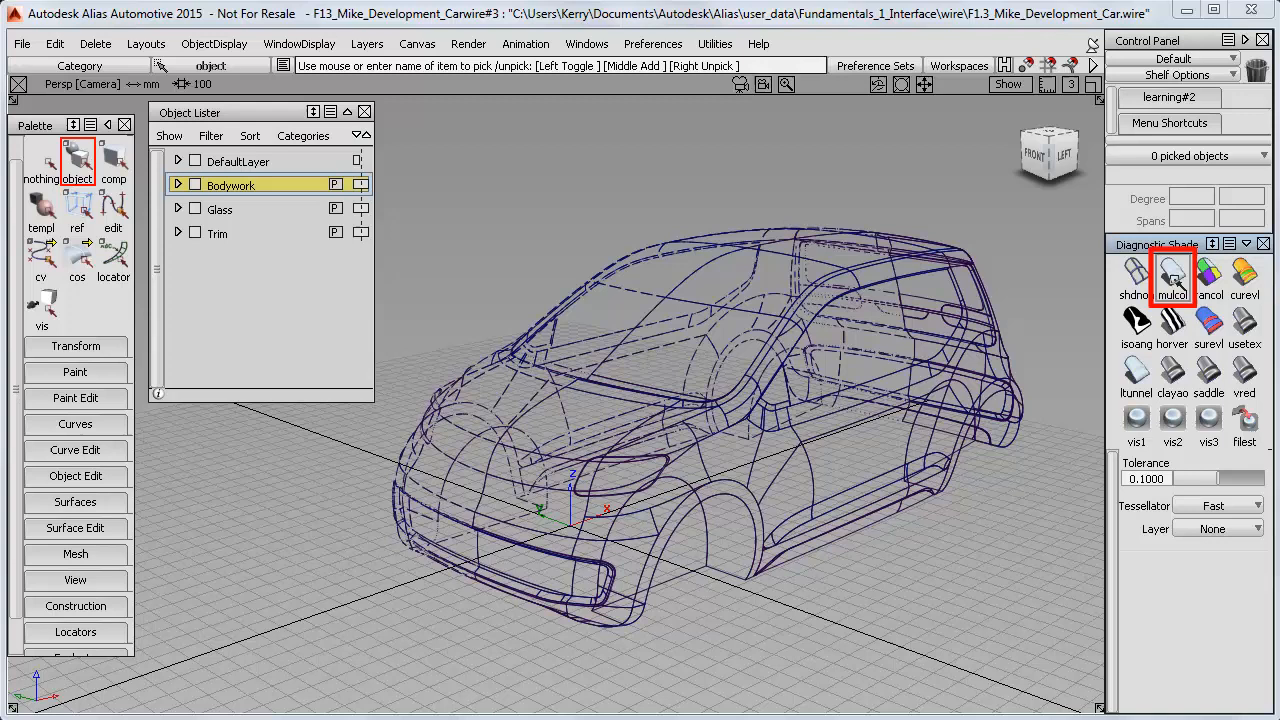
click(1172, 278)
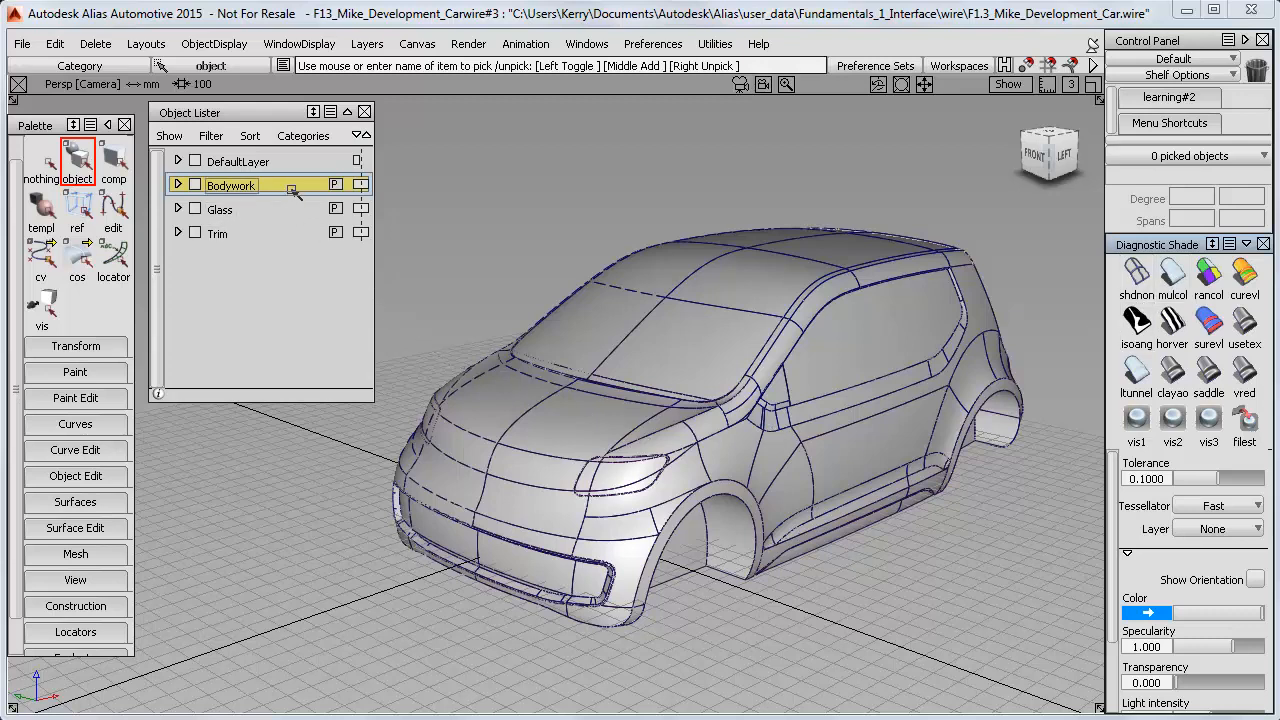
Select all Bodywork layer surfaces and set their diagnostic shade colour to red
right_click(230, 184)
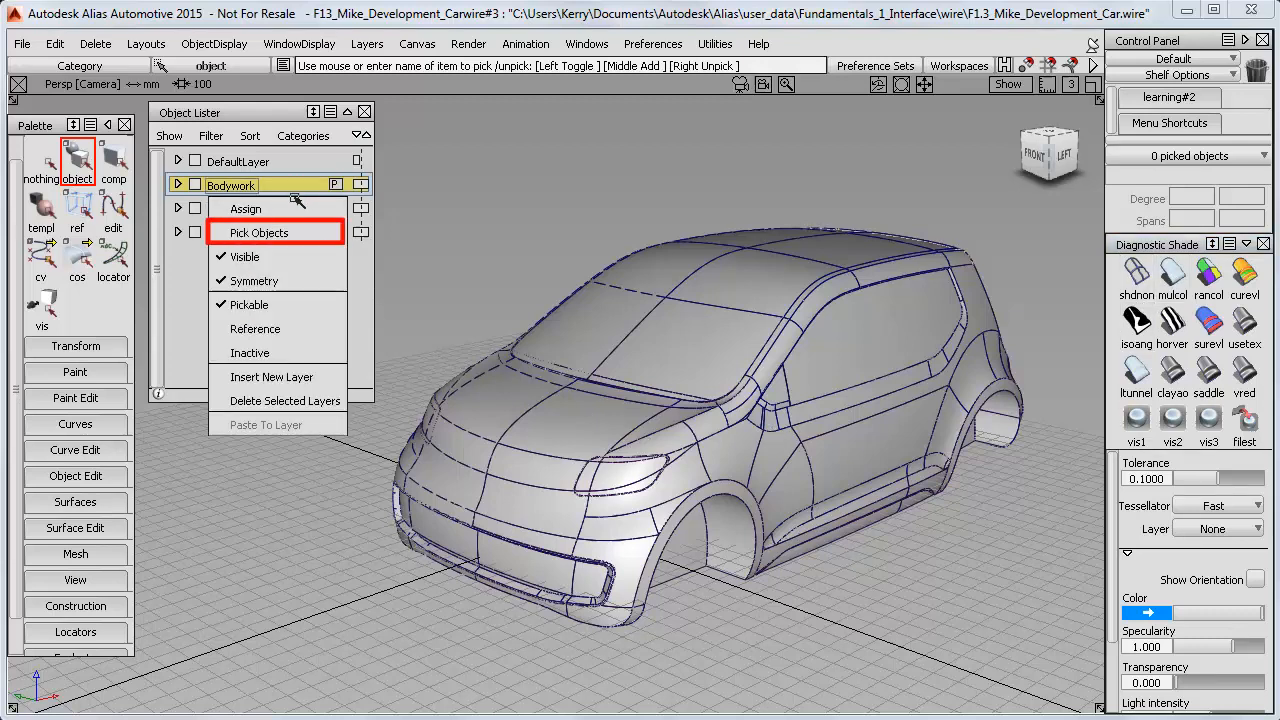
click(260, 232)
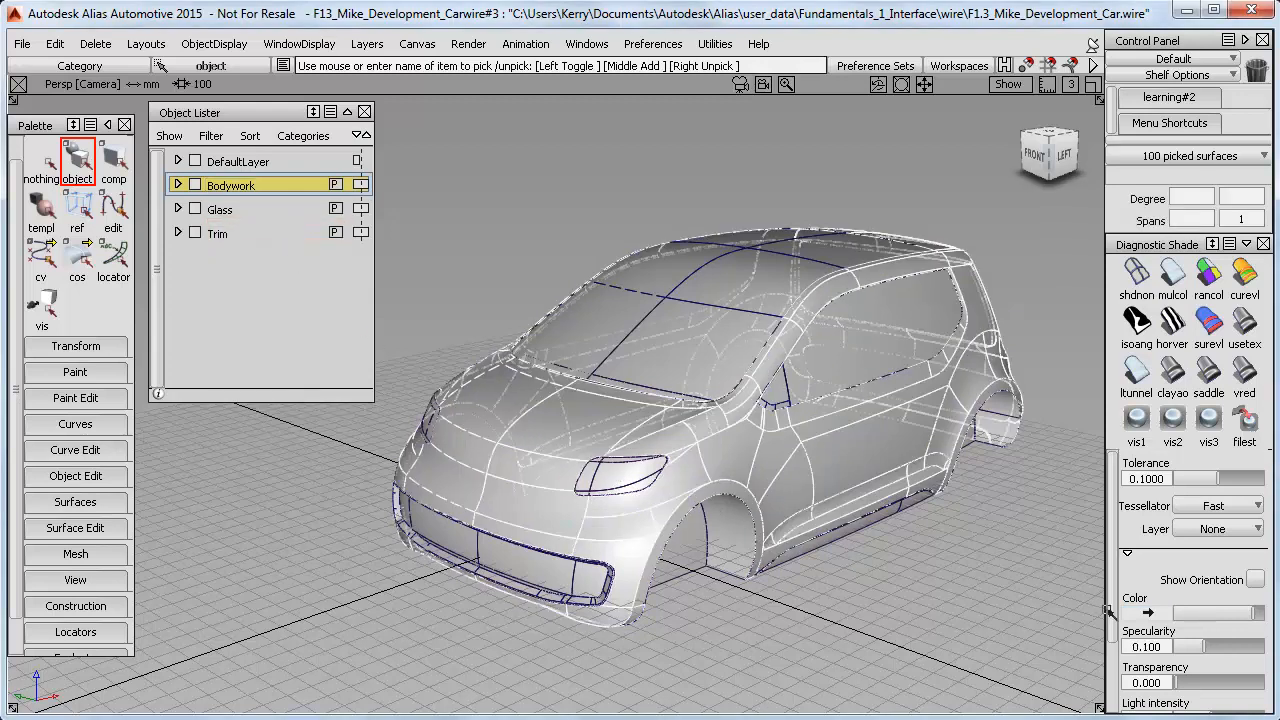
click(1145, 613)
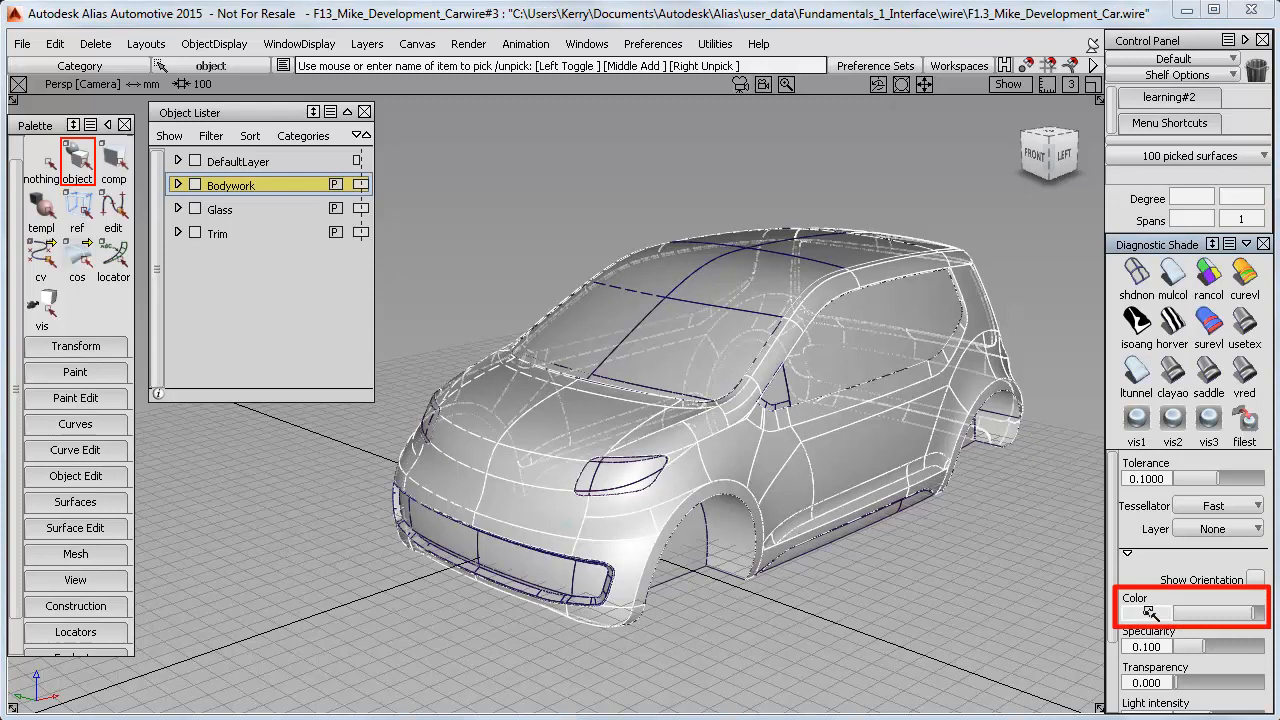
click(1149, 613)
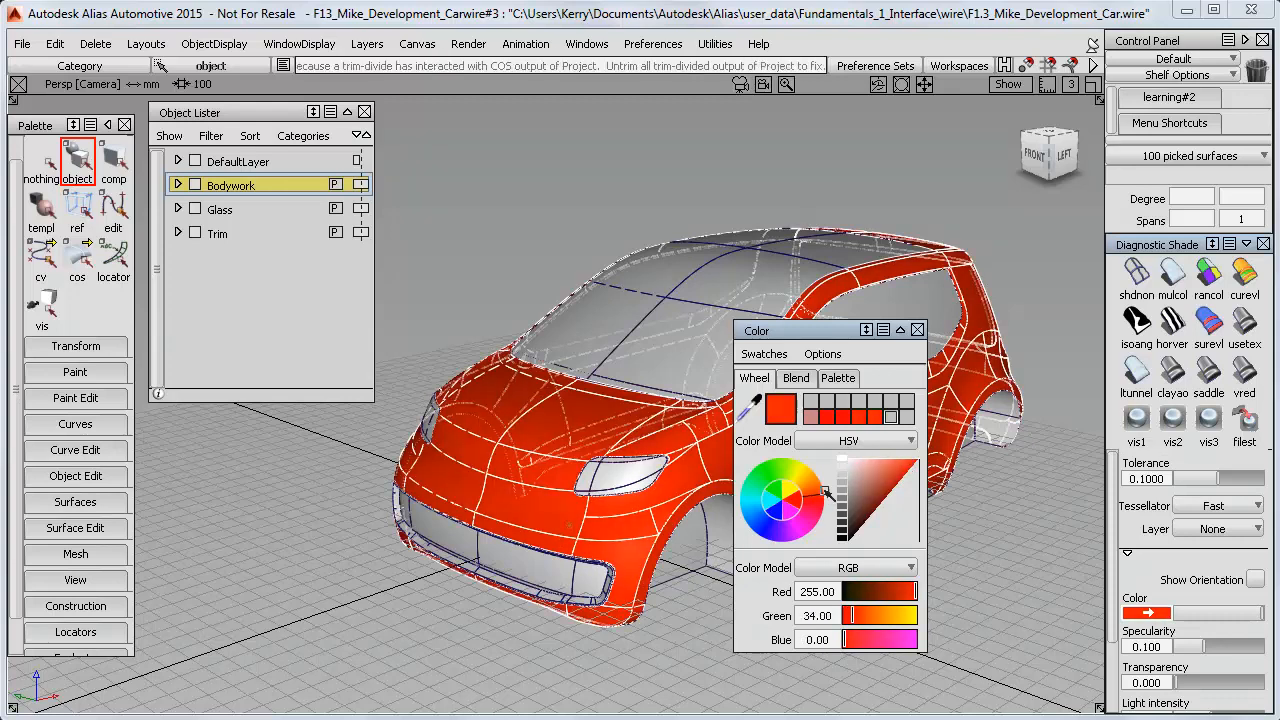
click(916, 330)
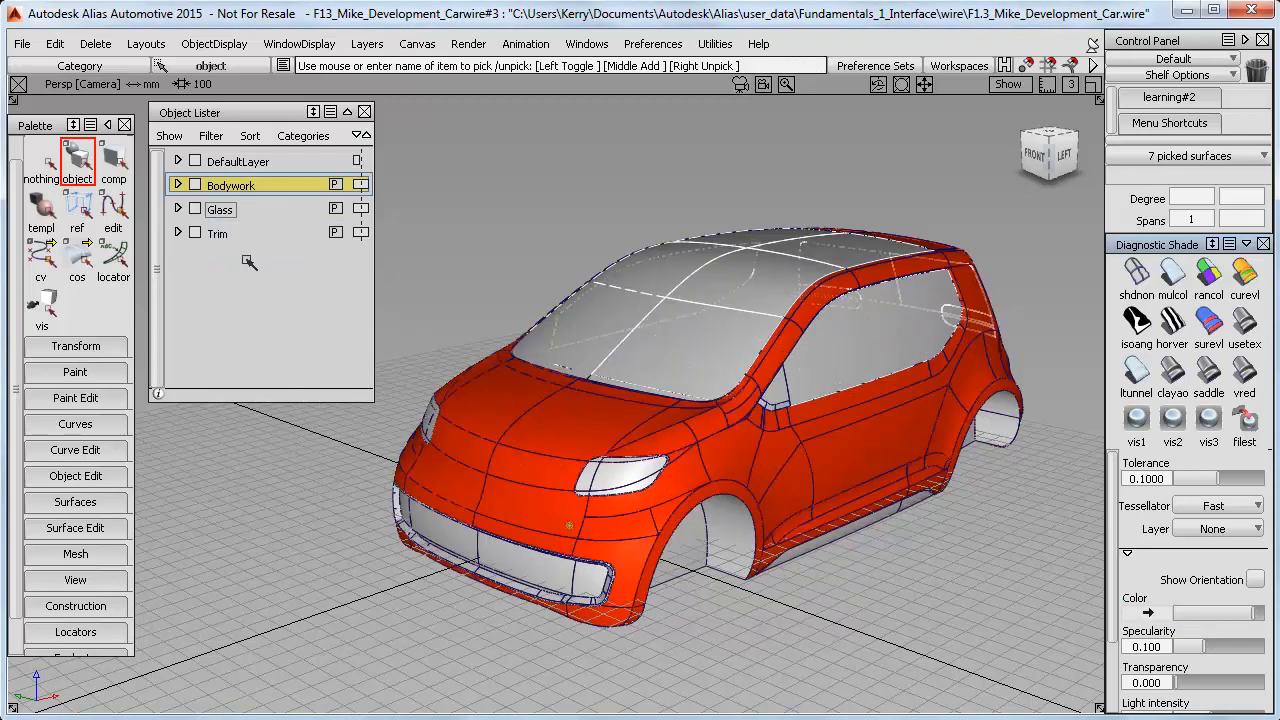
Colour the glass dark blue-grey and the trim black, then deselect everything
click(1147, 612)
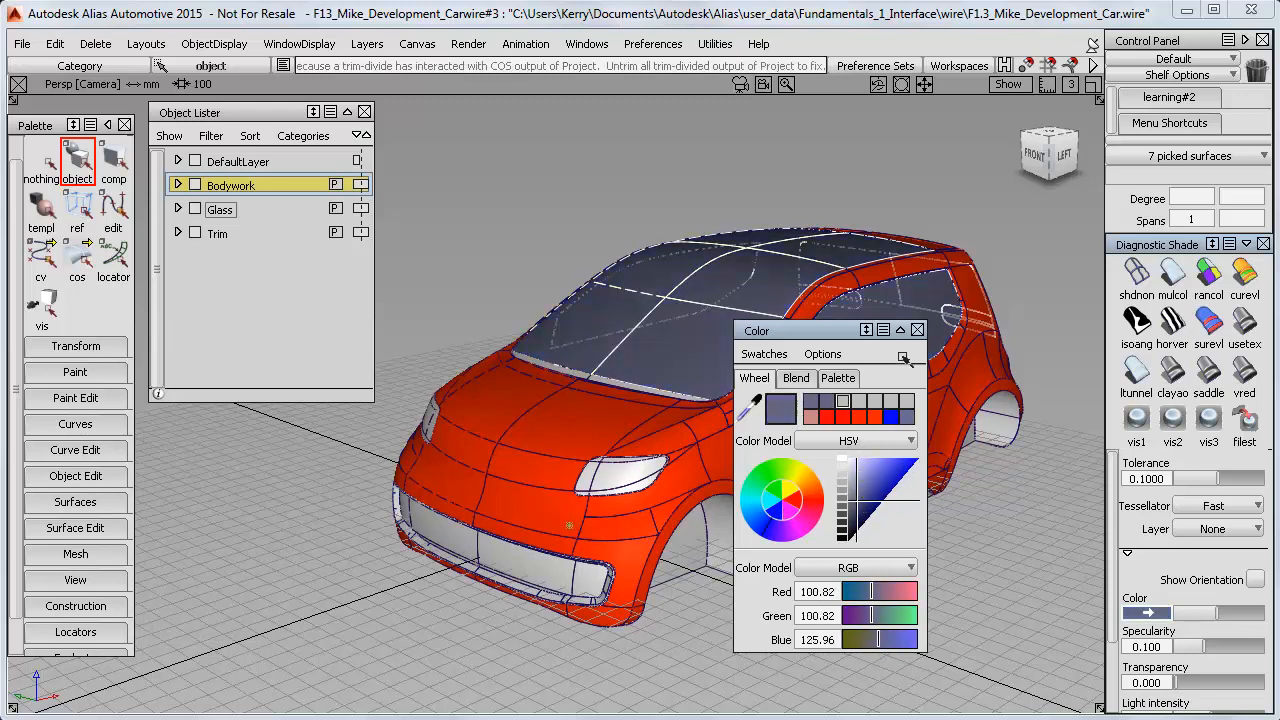
click(917, 329)
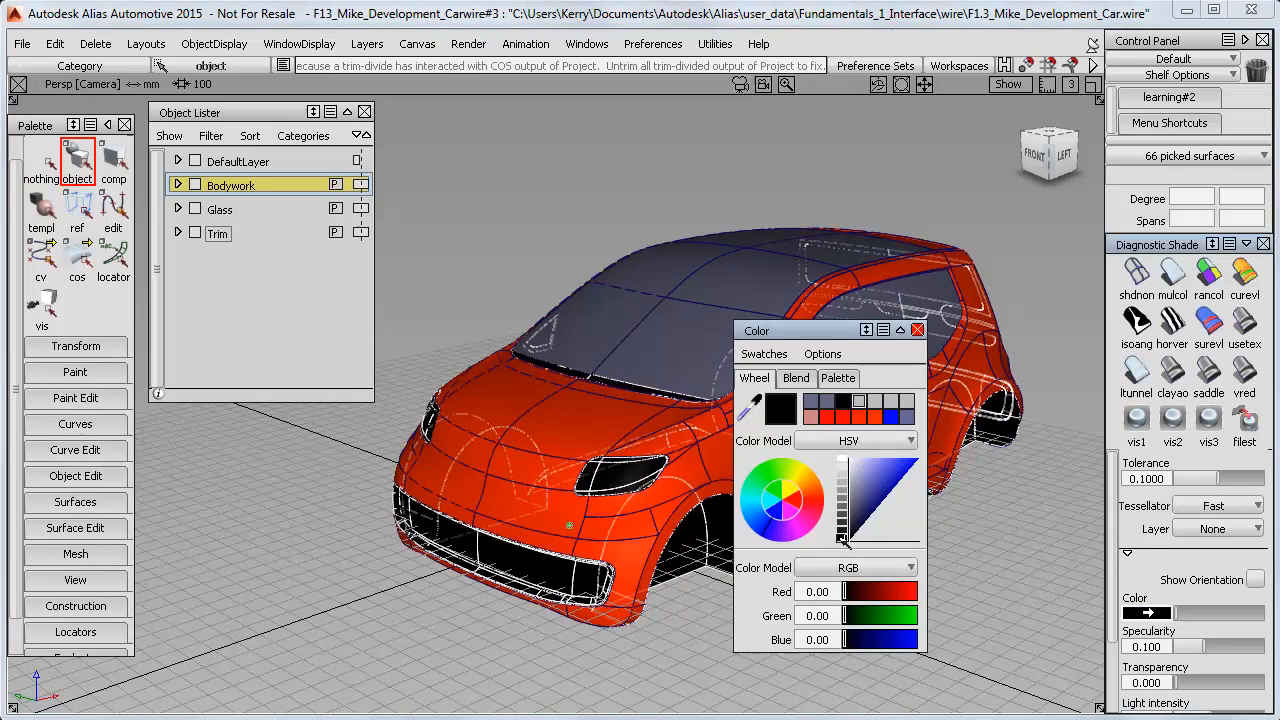
click(916, 330)
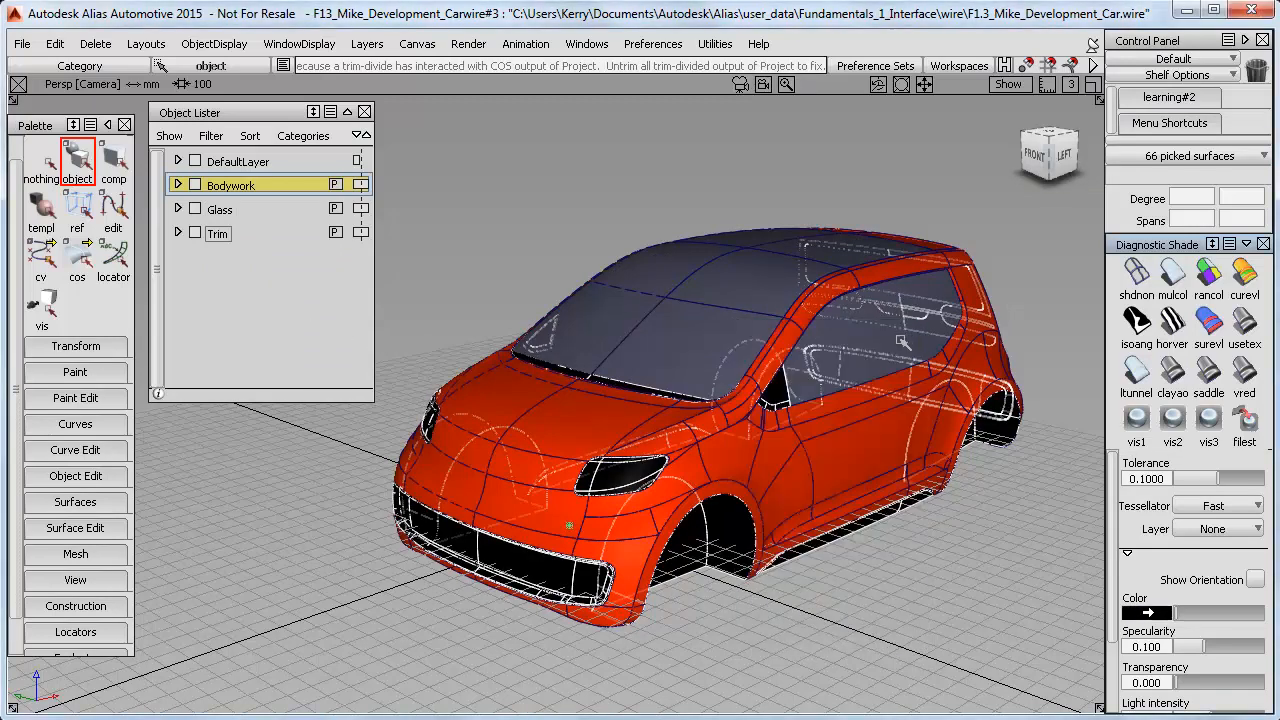
click(41, 160)
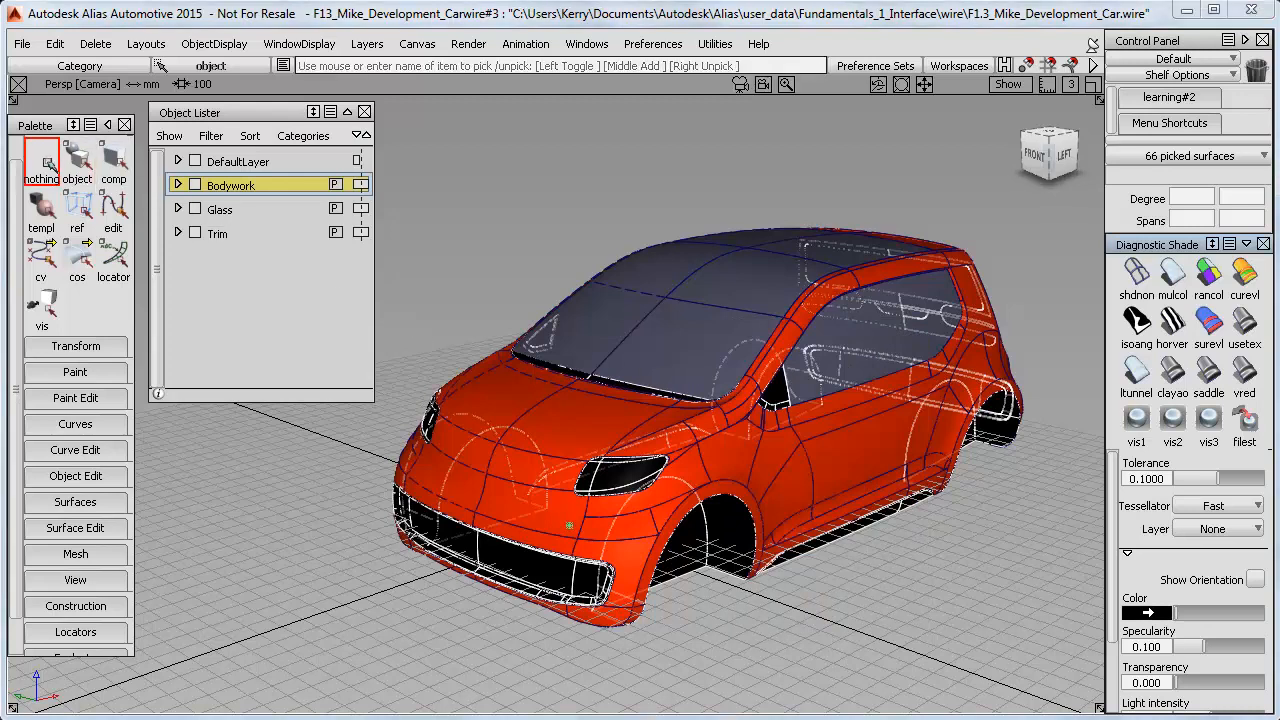
Give the headlight surfaces a pale lavender-white colour
click(77, 155)
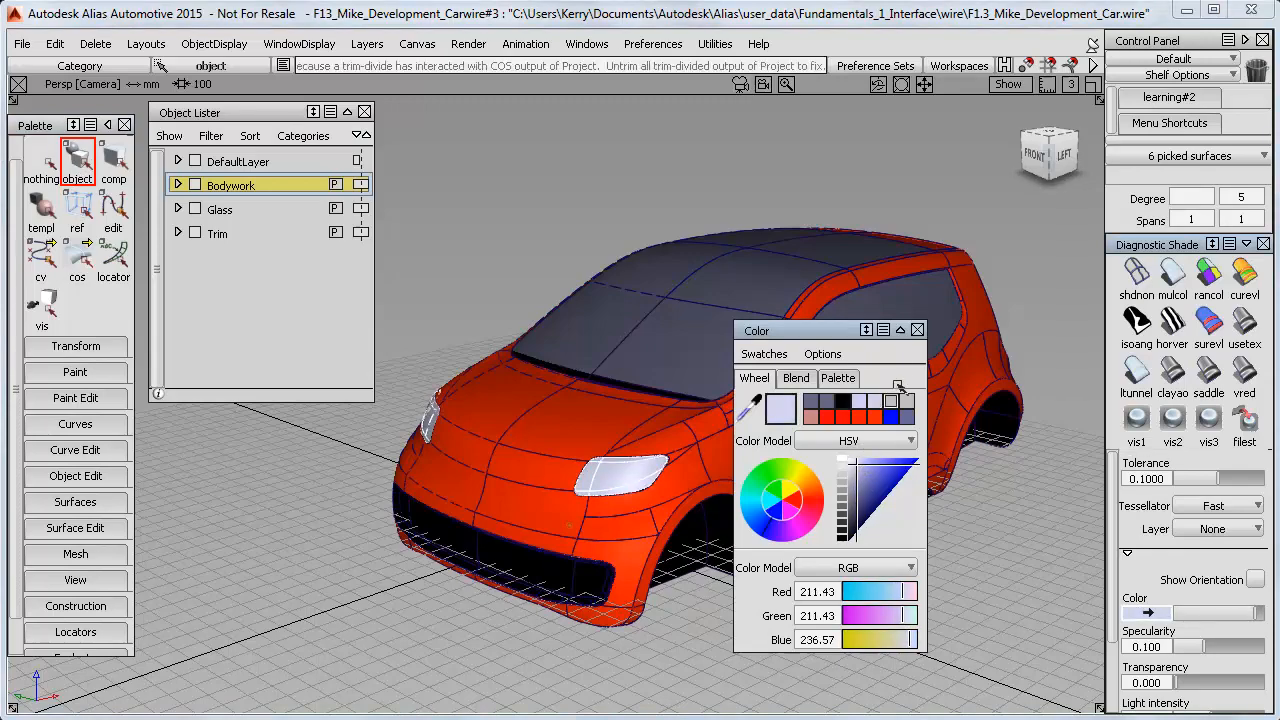
click(916, 330)
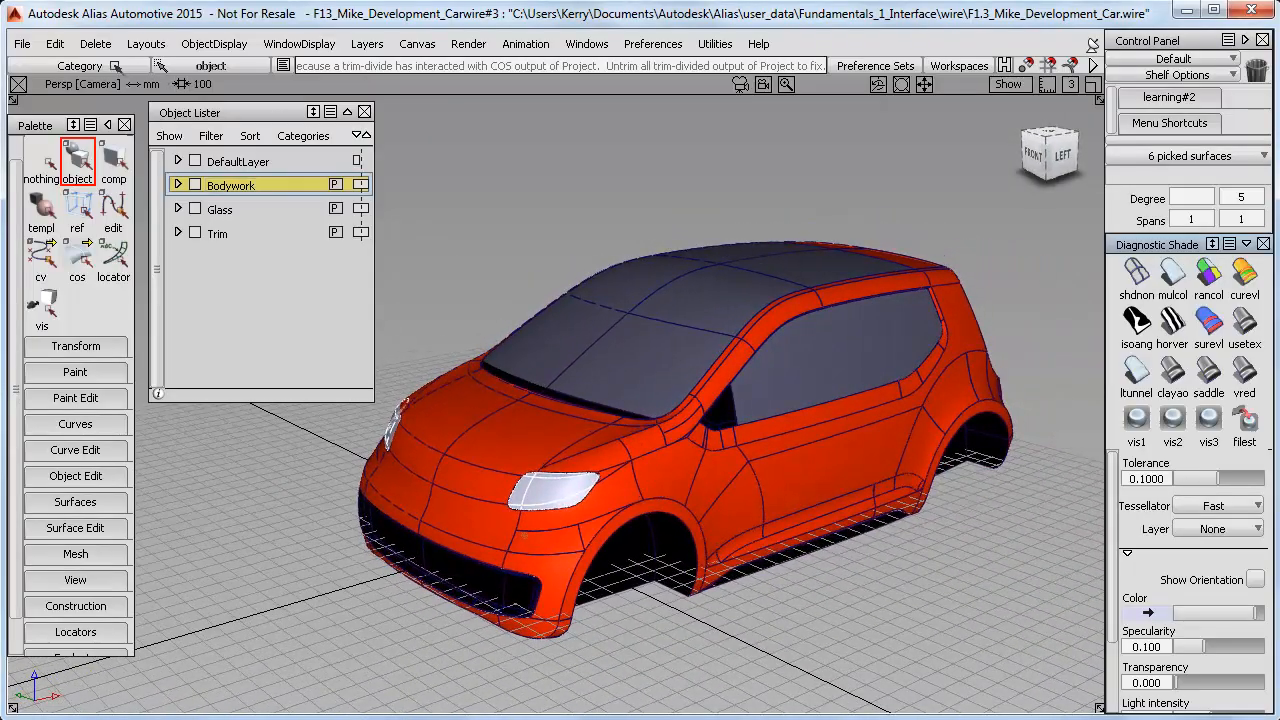
Save the model as F1.3_Mike_Development_Car_KK1.wire
click(20, 43)
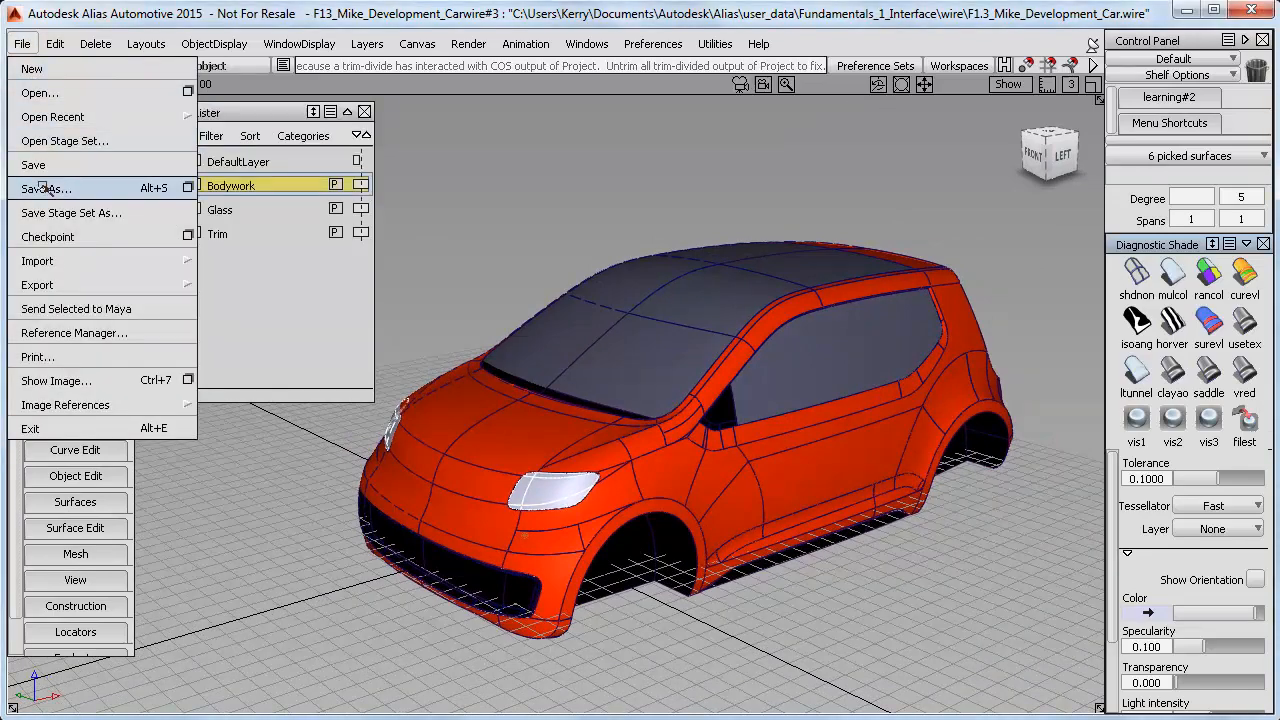
click(46, 188)
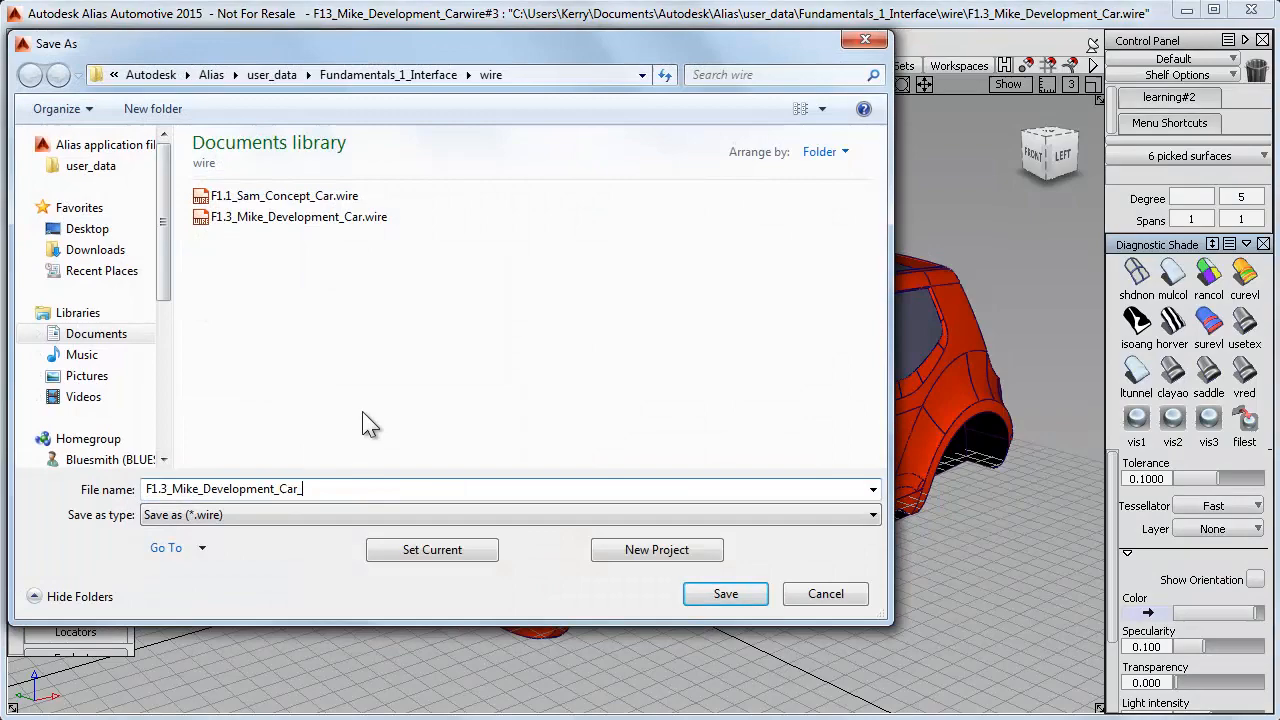
text(KK1)
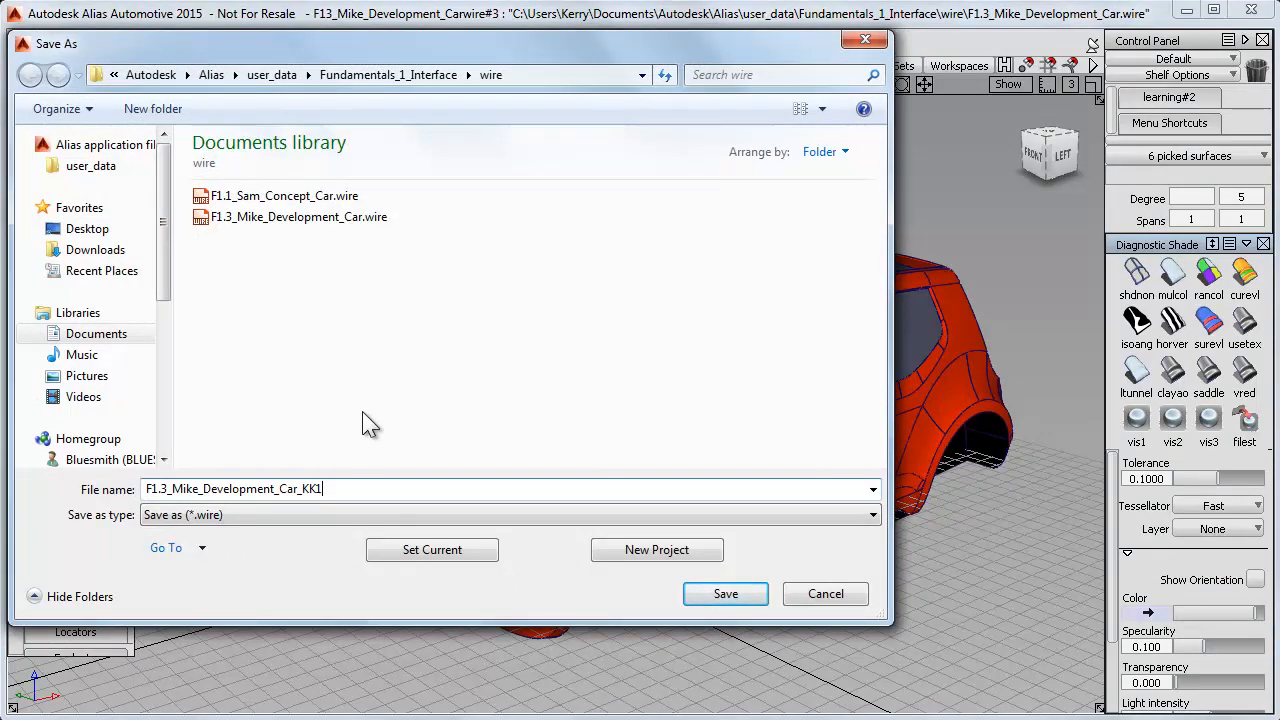
click(725, 593)
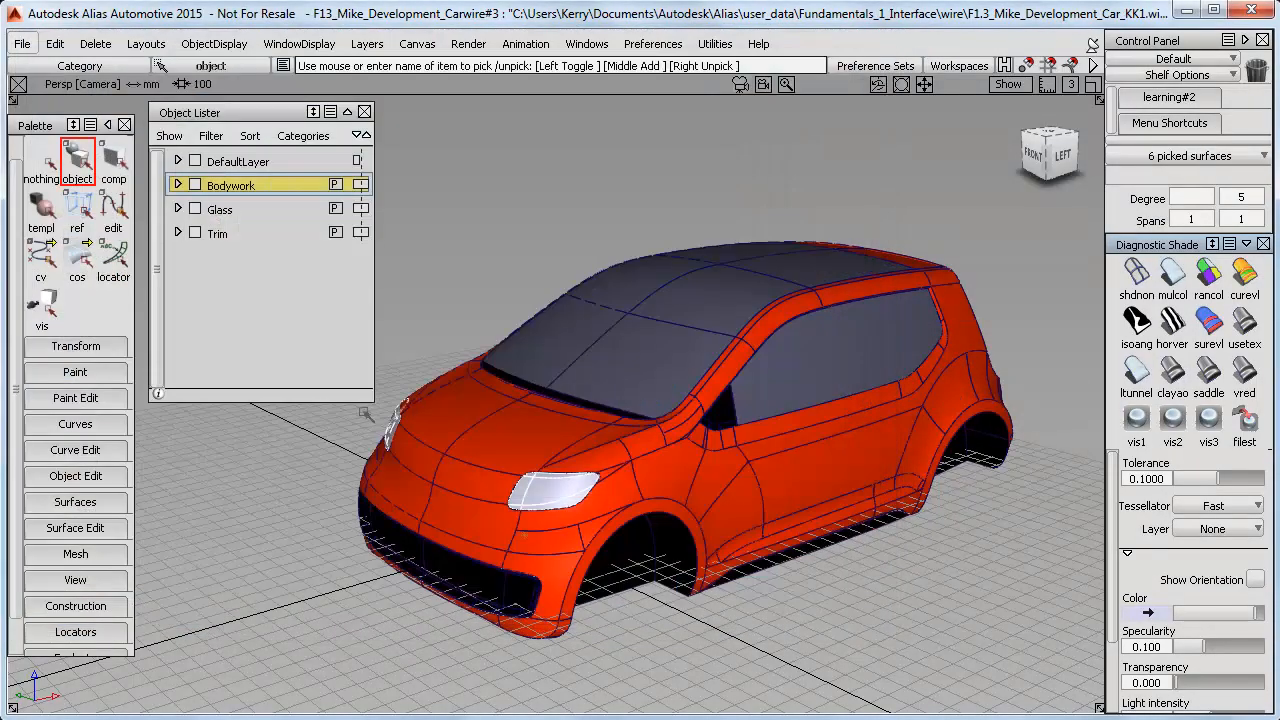